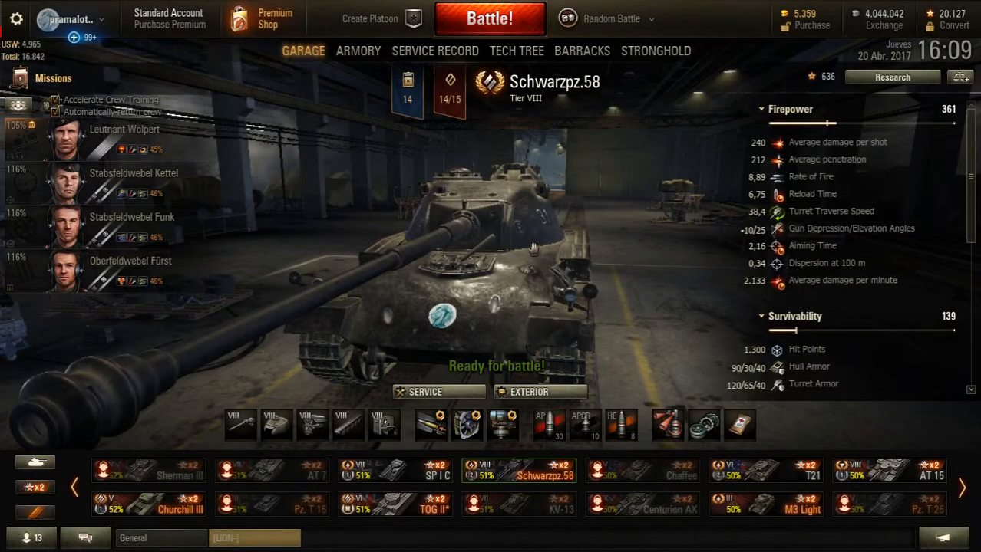
mouse_move(483, 227)
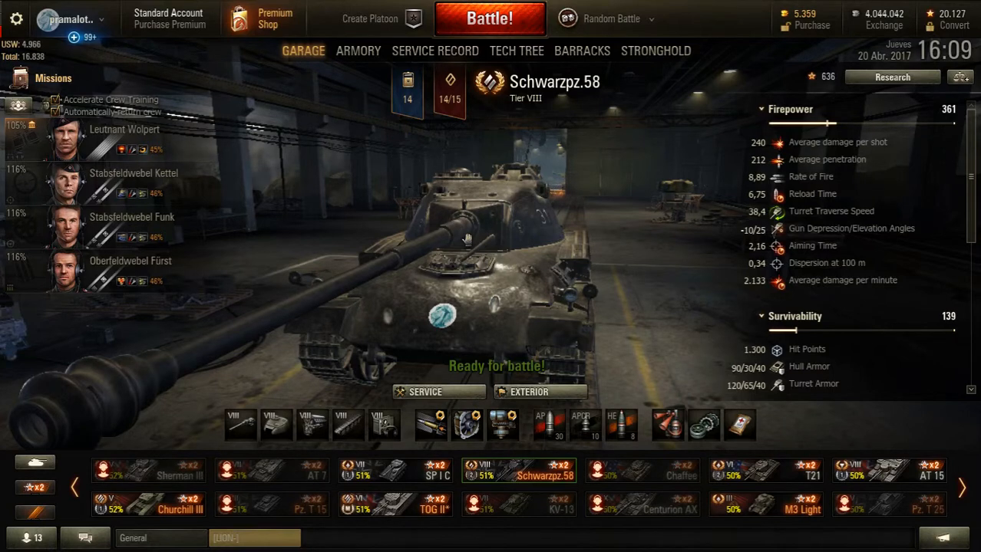
mouse_move(571, 180)
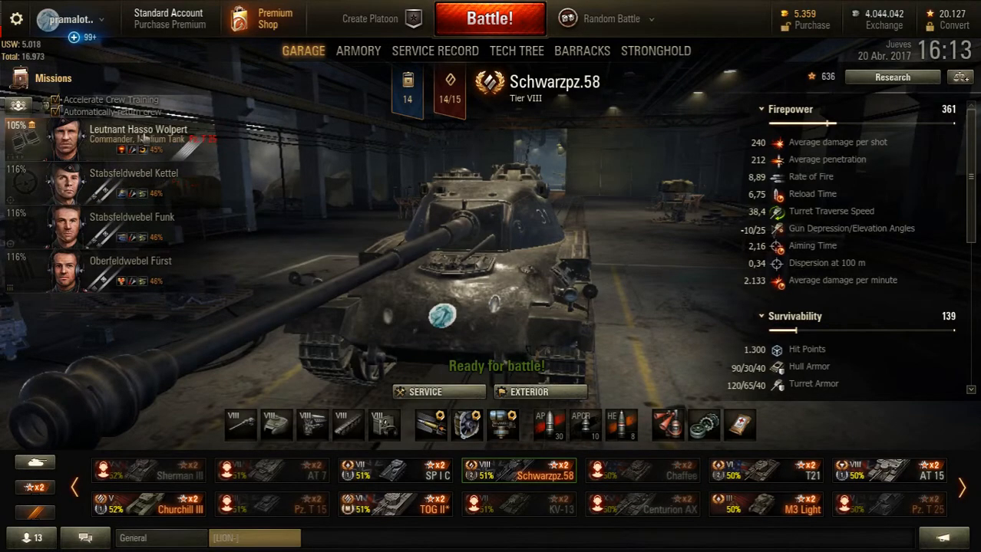
Step: Bring up the skills-and-perks reset options from the commander's personal file
left_click(65, 138)
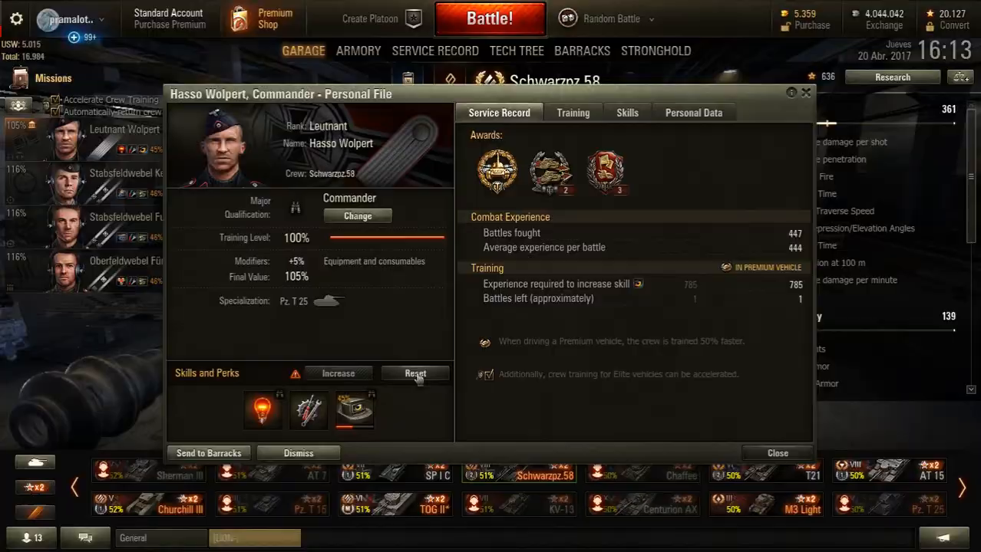
left_click(414, 372)
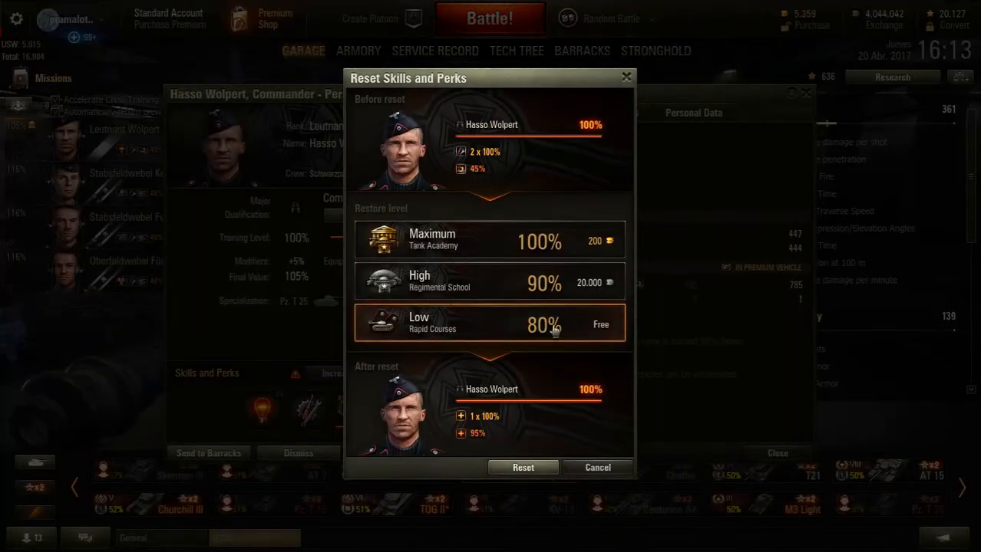
mouse_move(607, 336)
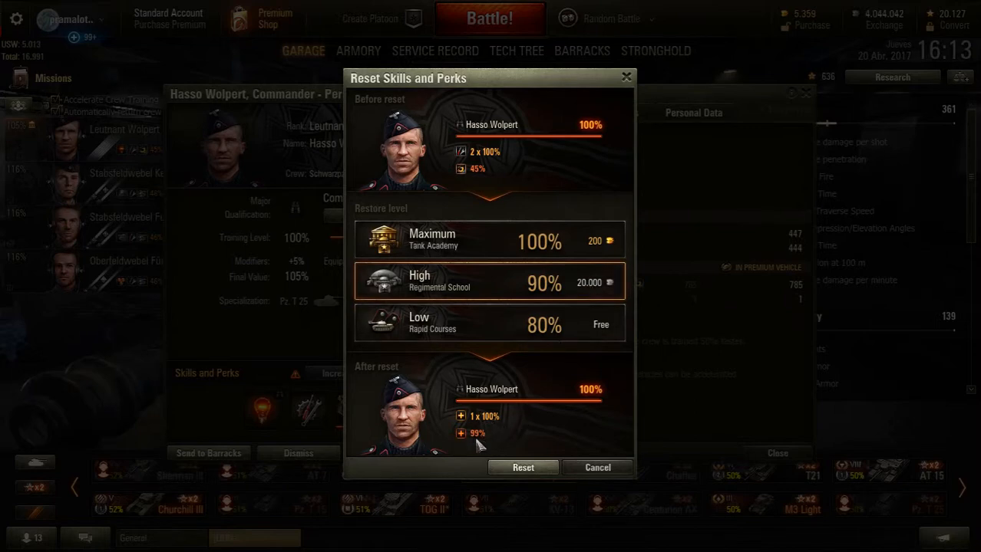
mouse_move(491, 197)
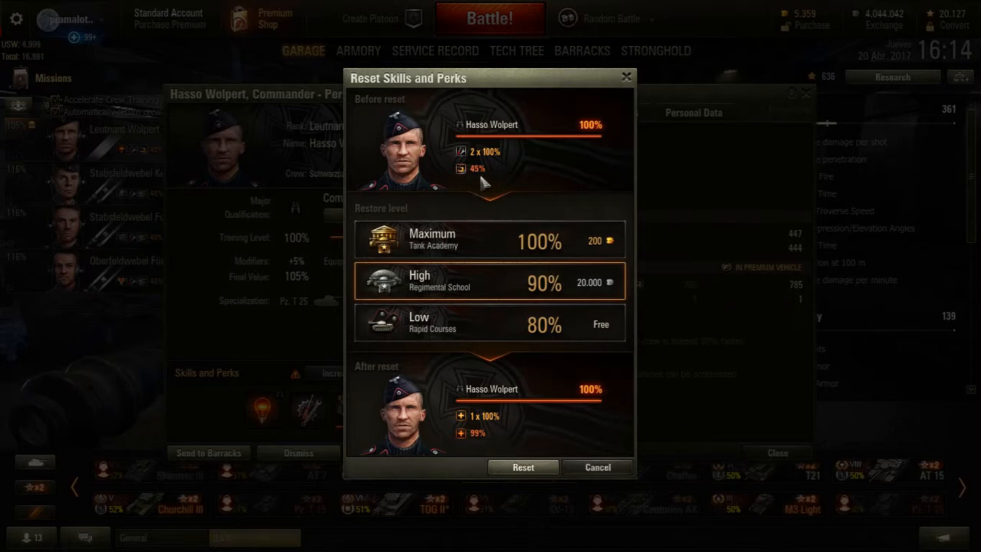
mouse_move(469, 175)
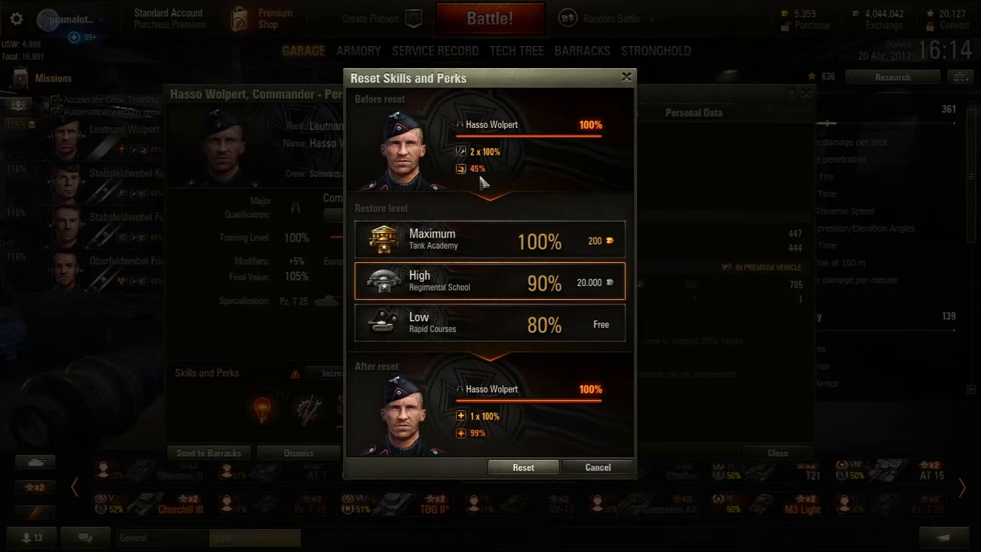
mouse_move(484, 161)
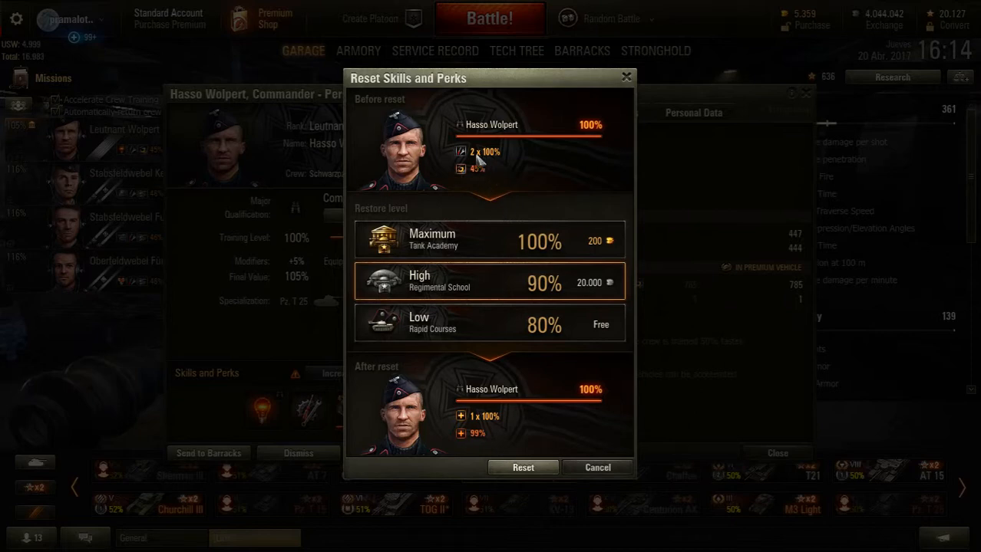
mouse_move(485, 163)
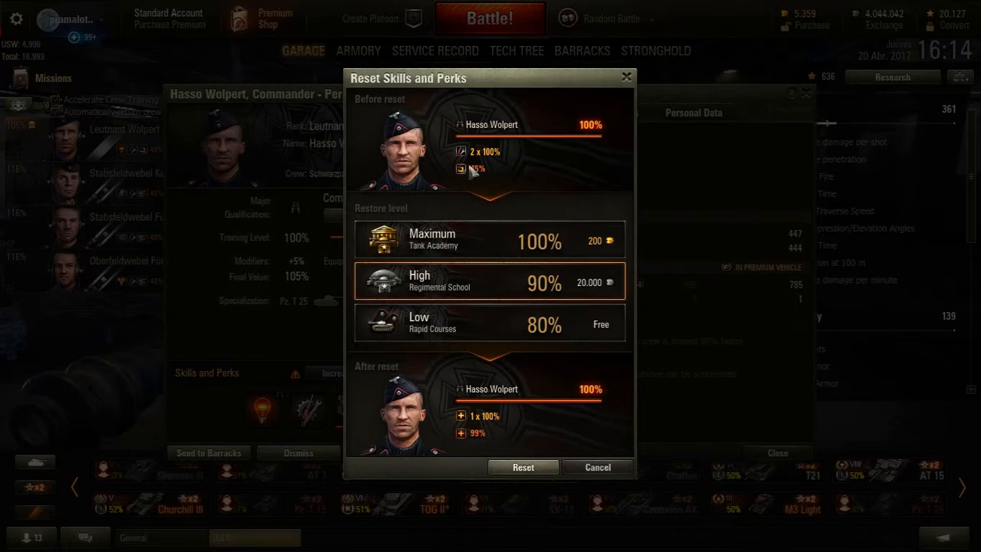
mouse_move(482, 190)
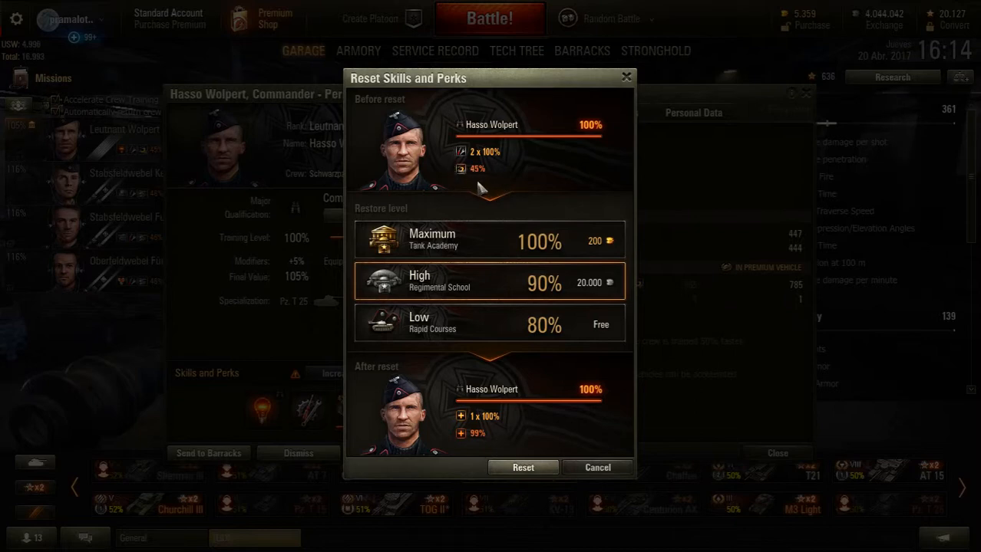
mouse_move(483, 201)
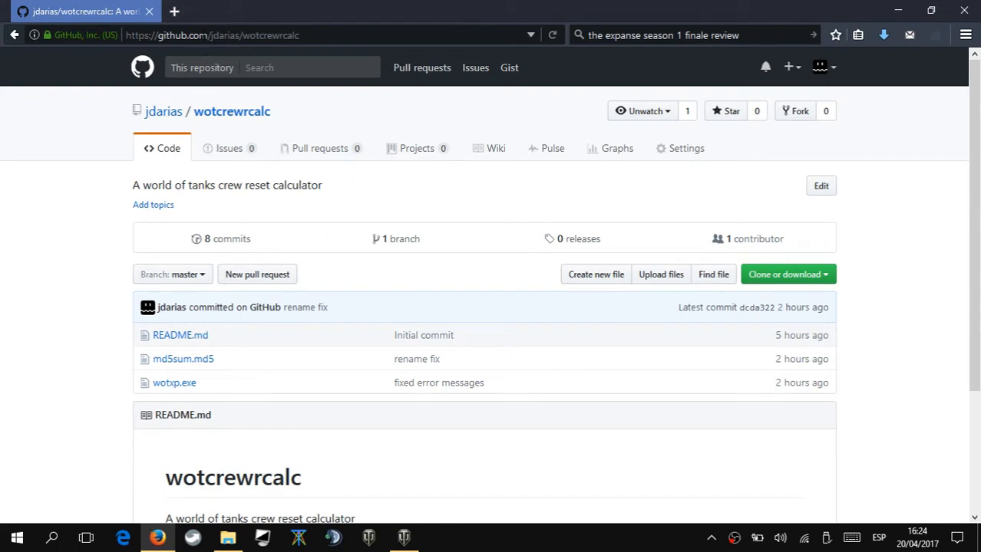
Step: Download wotcrewrcalc-master.zip from the repository and save it to Escritorio
left_click(213, 35)
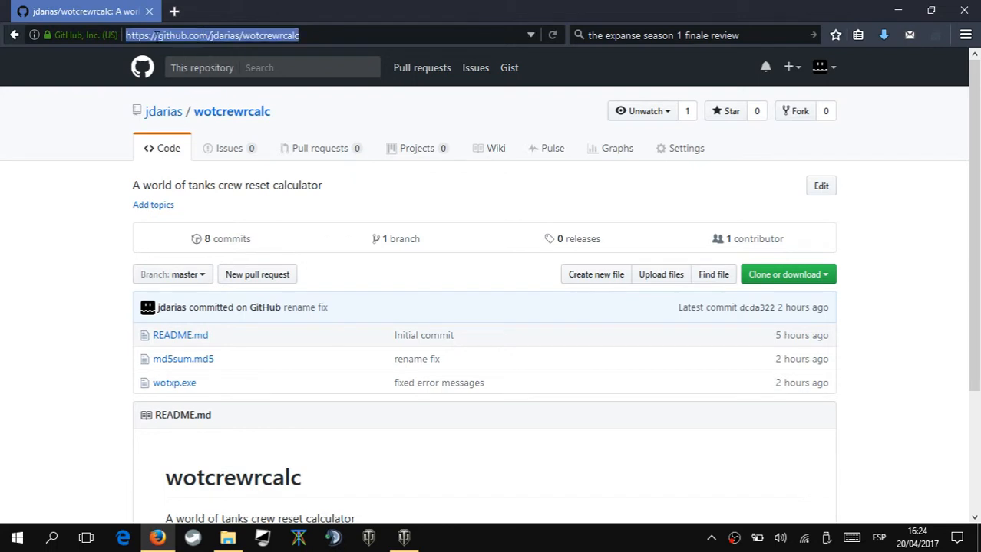
mouse_move(807, 278)
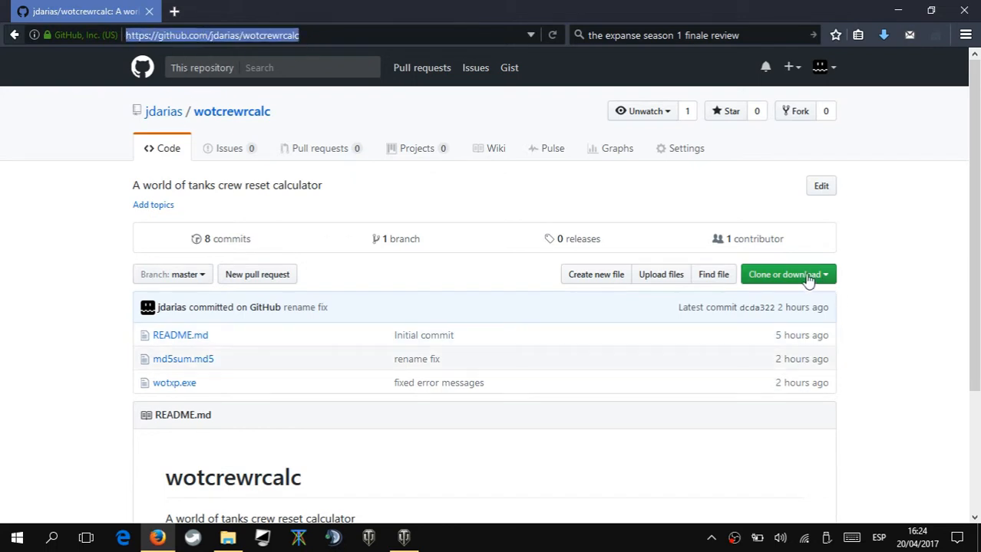
left_click(787, 273)
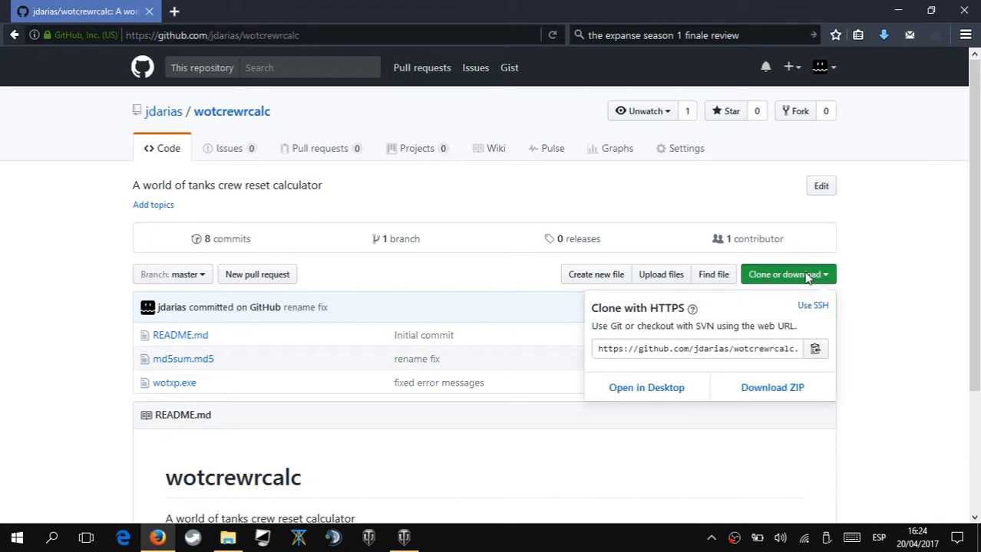
mouse_move(774, 387)
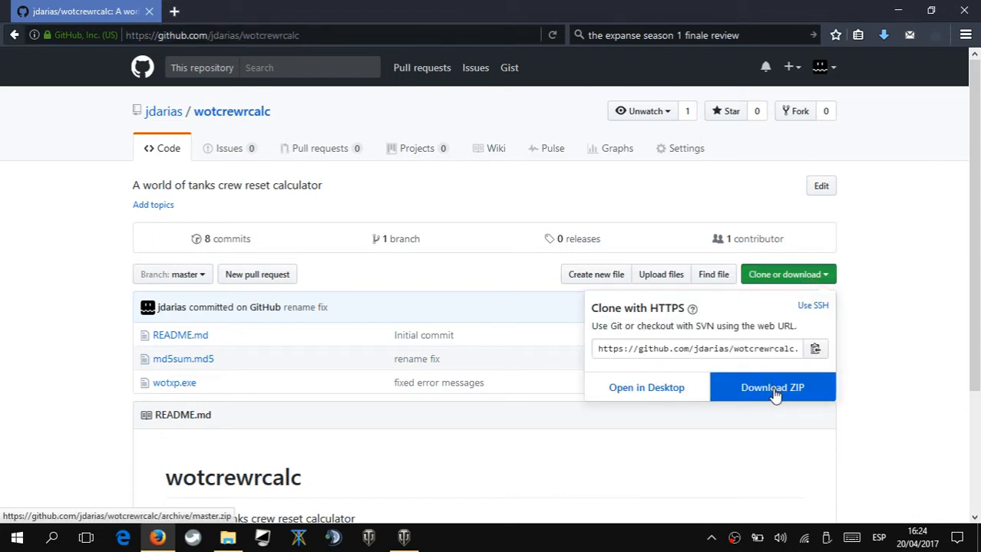
left_click(772, 386)
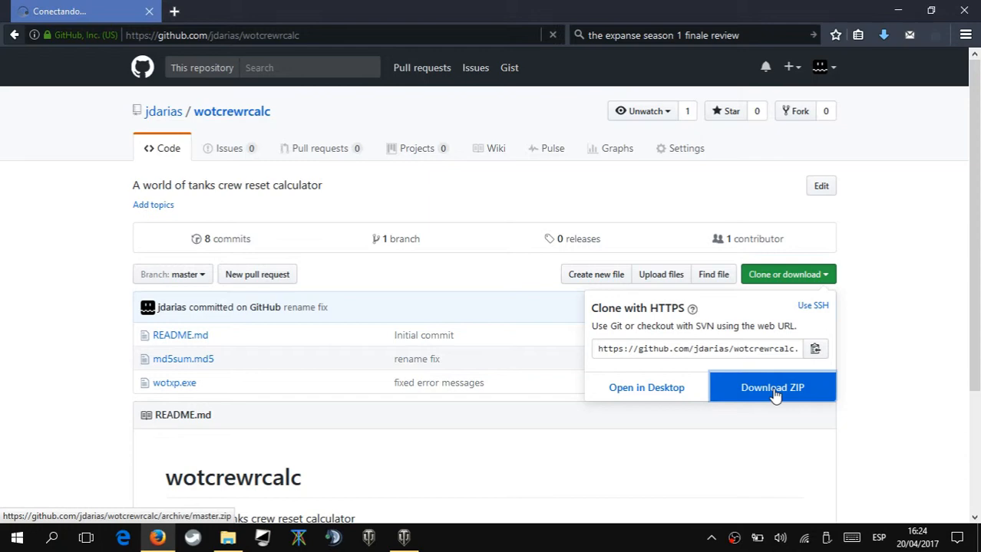
left_click(772, 387)
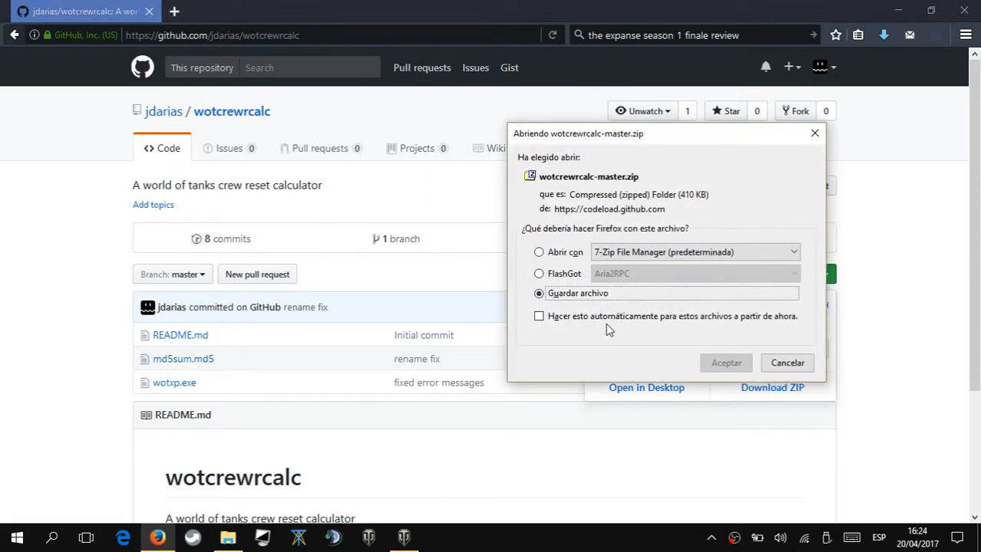
left_click(725, 362)
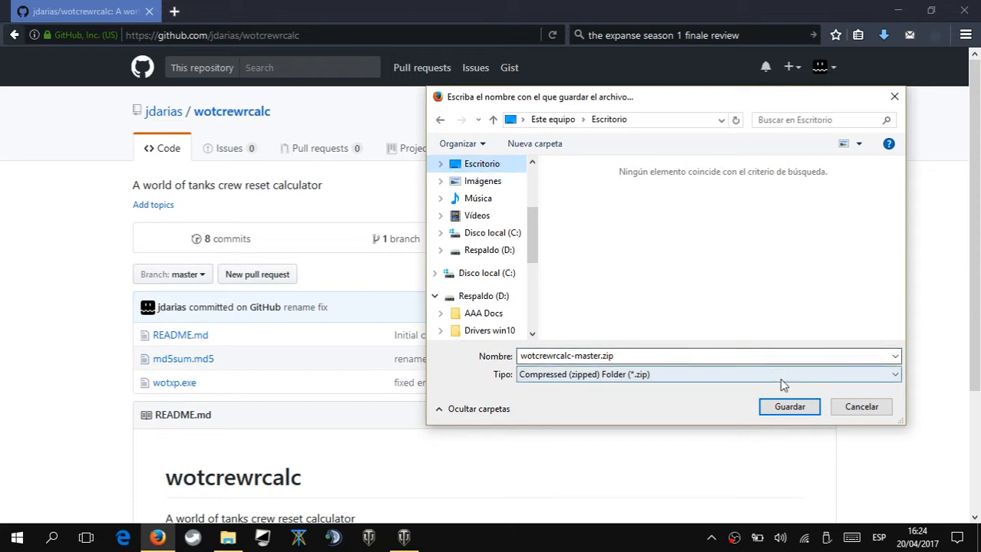
left_click(859, 407)
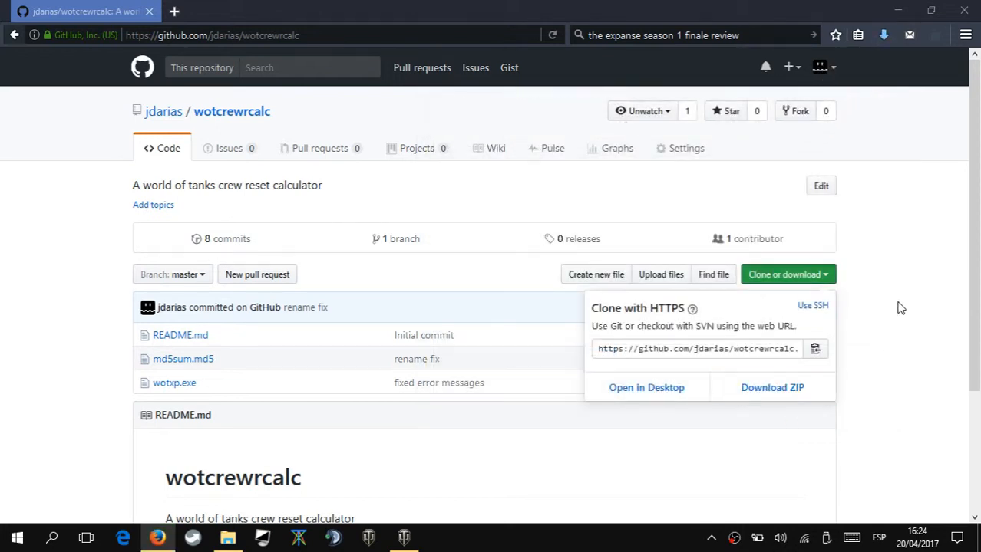
mouse_move(896, 282)
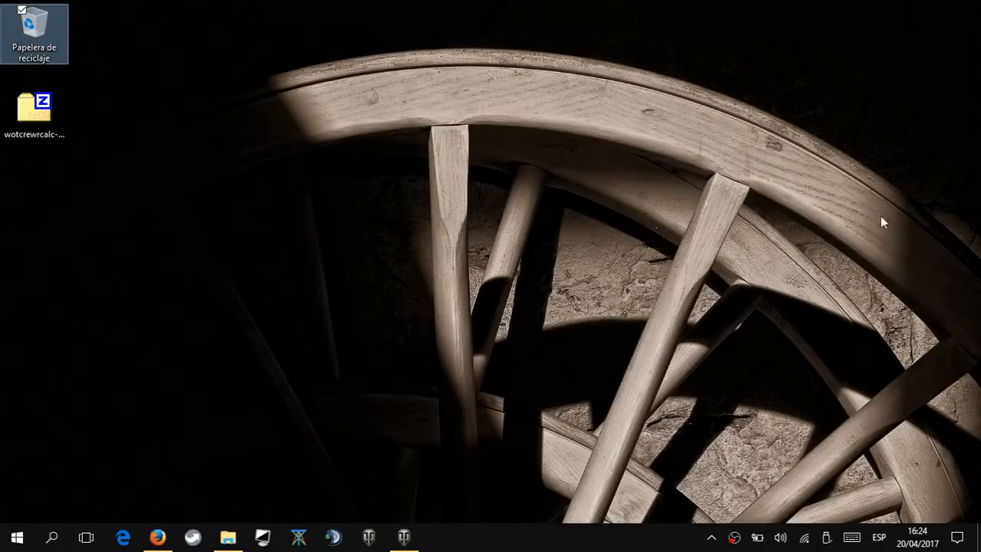
Step: Extract the ZIP with 7-Zip onto the desktop and select wotsp.exe in the extracted folder
left_click(34, 115)
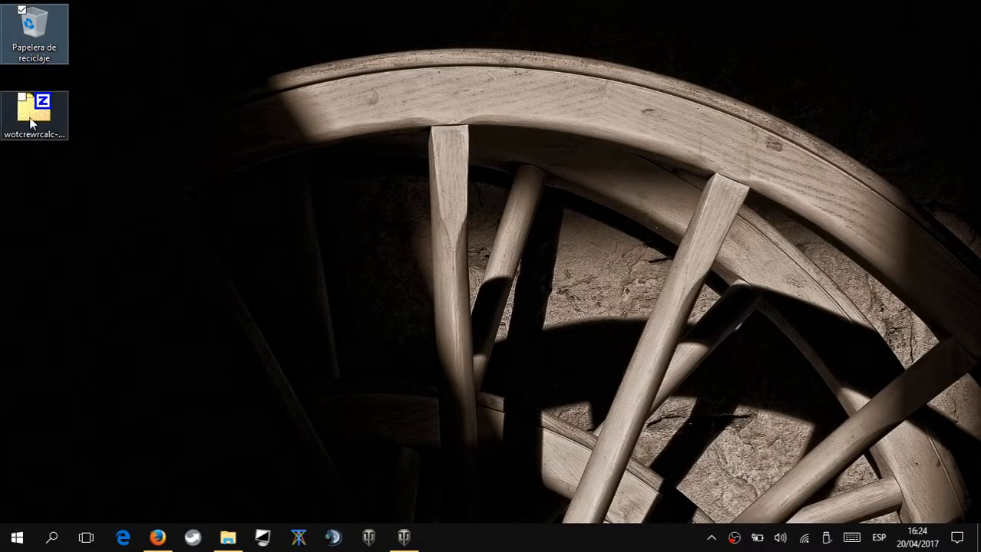
right_click(34, 115)
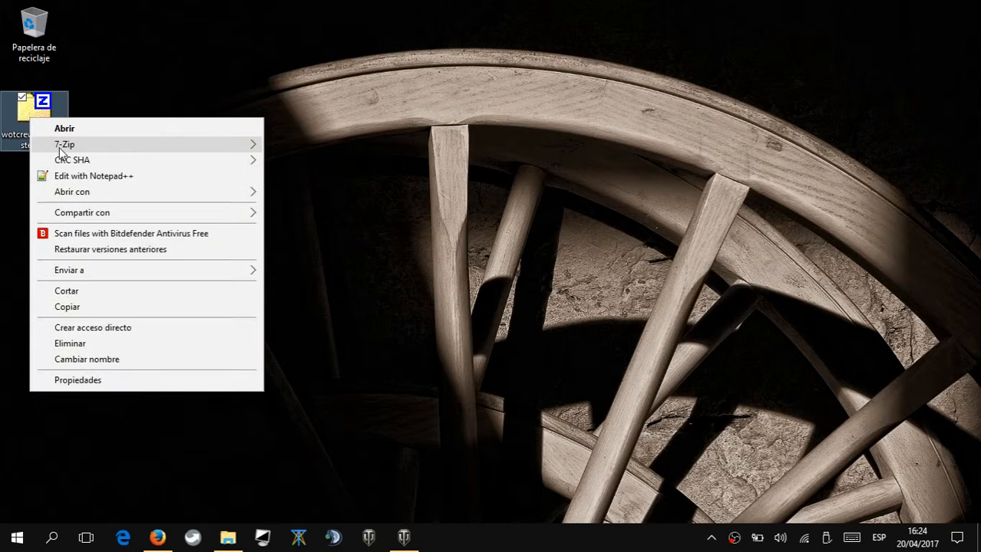
mouse_move(65, 156)
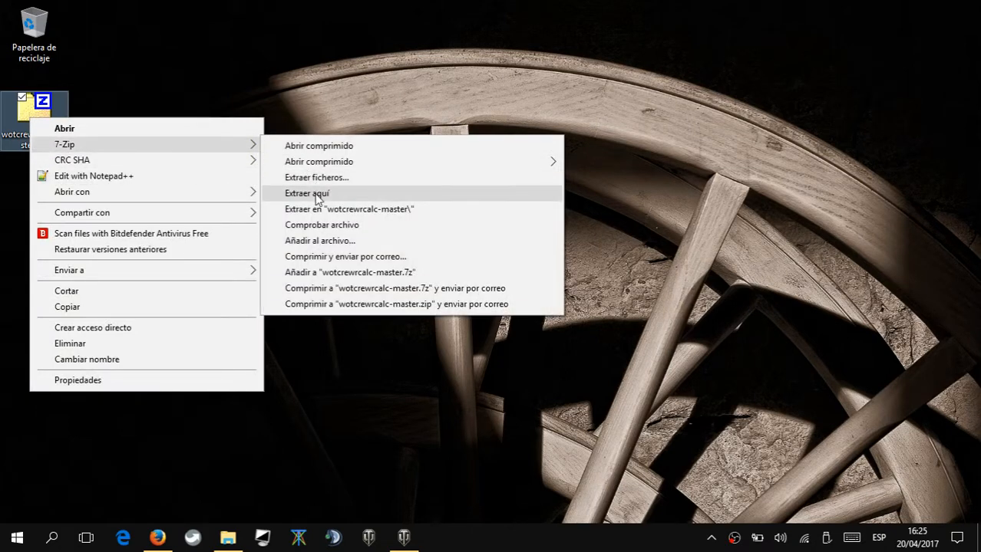
left_click(313, 193)
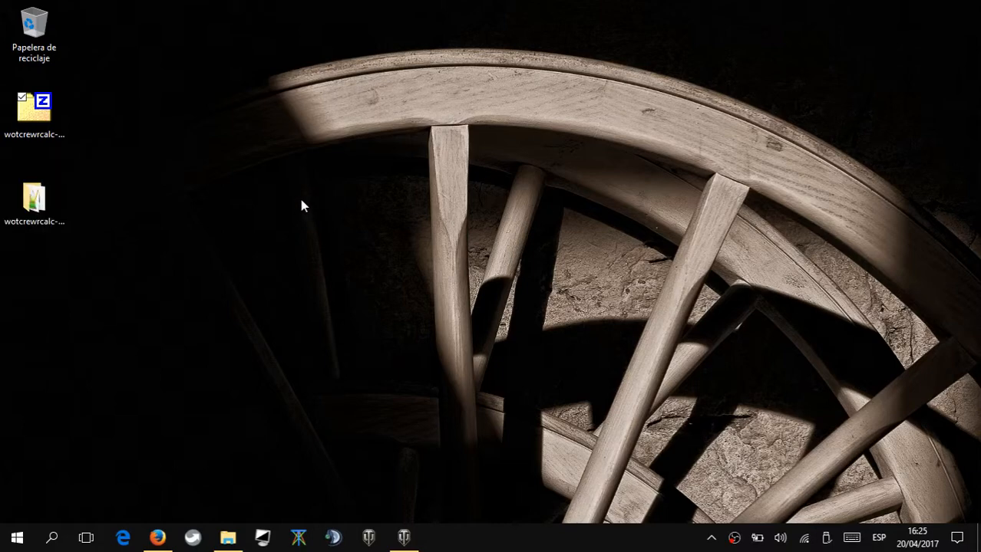
double_click(34, 193)
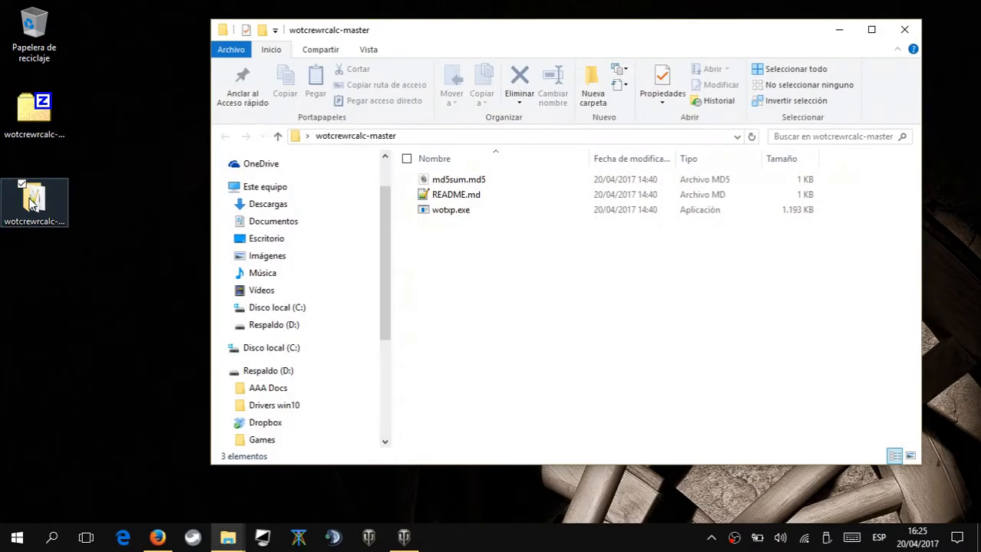
left_click(448, 209)
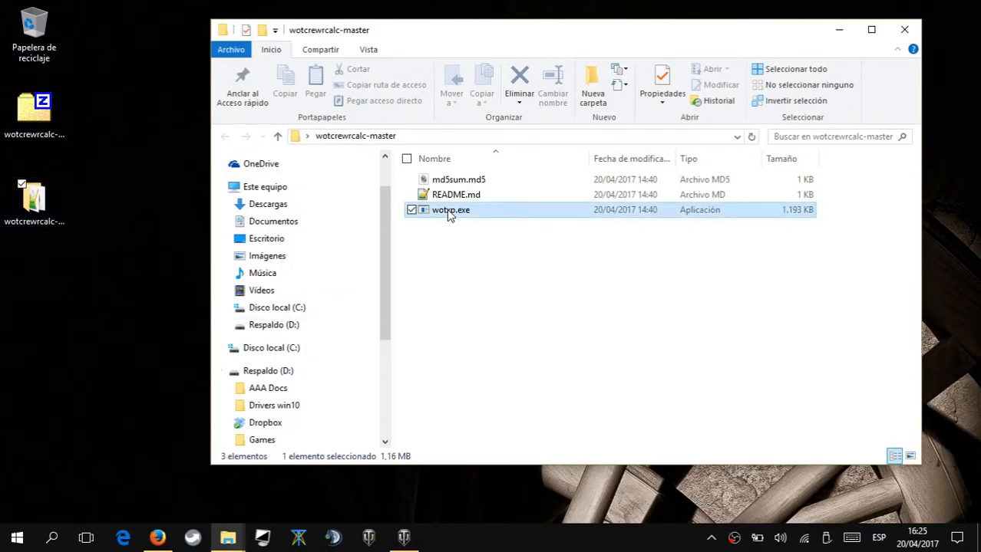
mouse_move(448, 209)
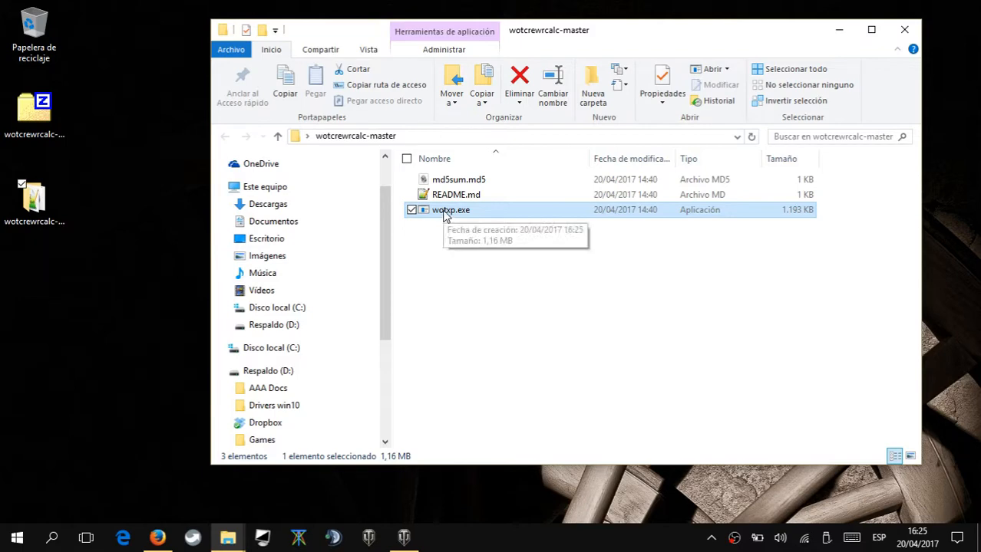
Step: Launch wotsp.exe and enter 2 full skills with 45% in the third skill
double_click(448, 209)
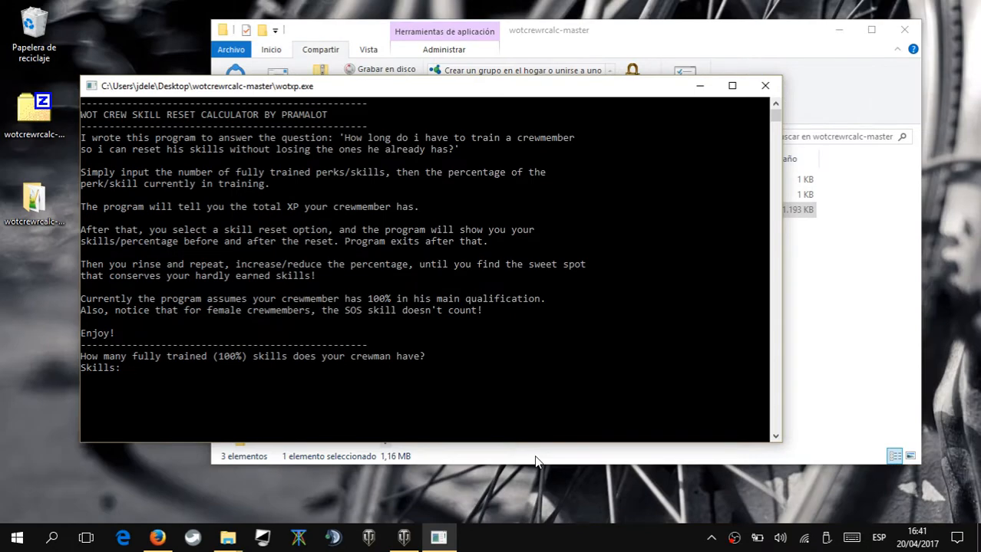
mouse_move(313, 374)
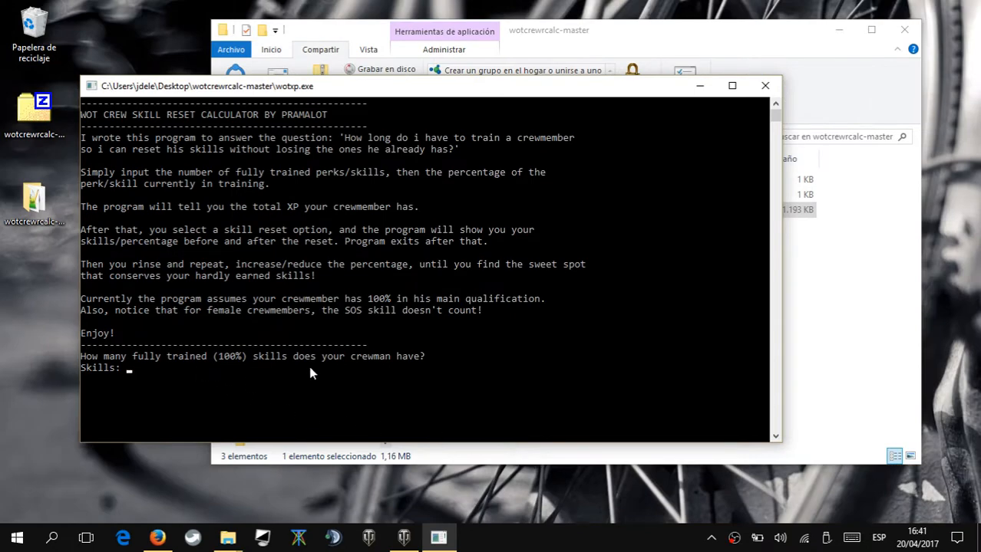
mouse_move(416, 396)
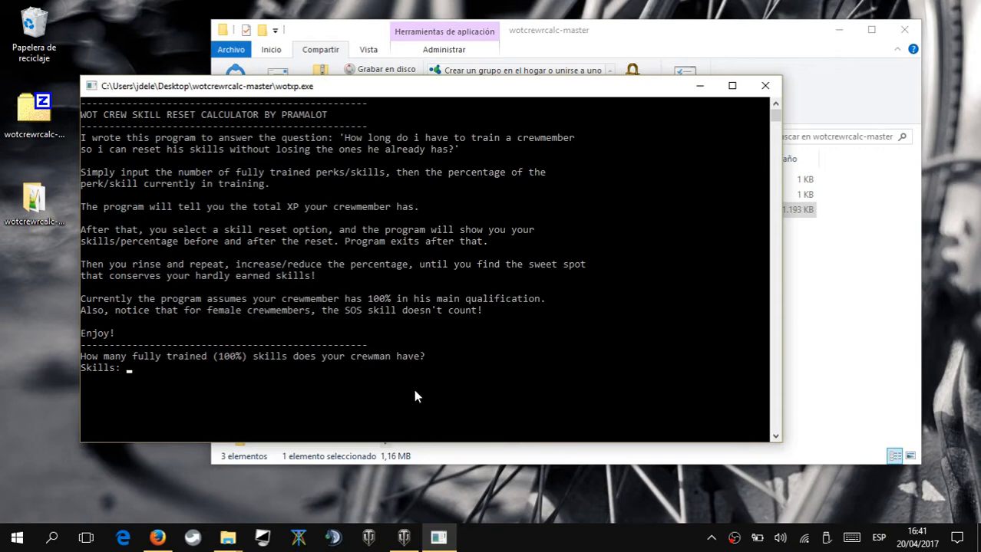
type("2")
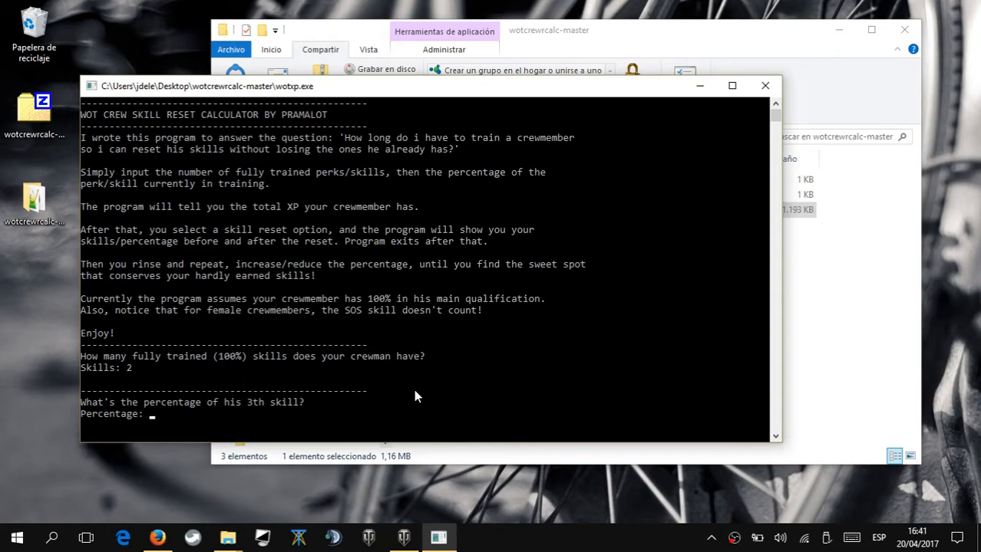
type("45")
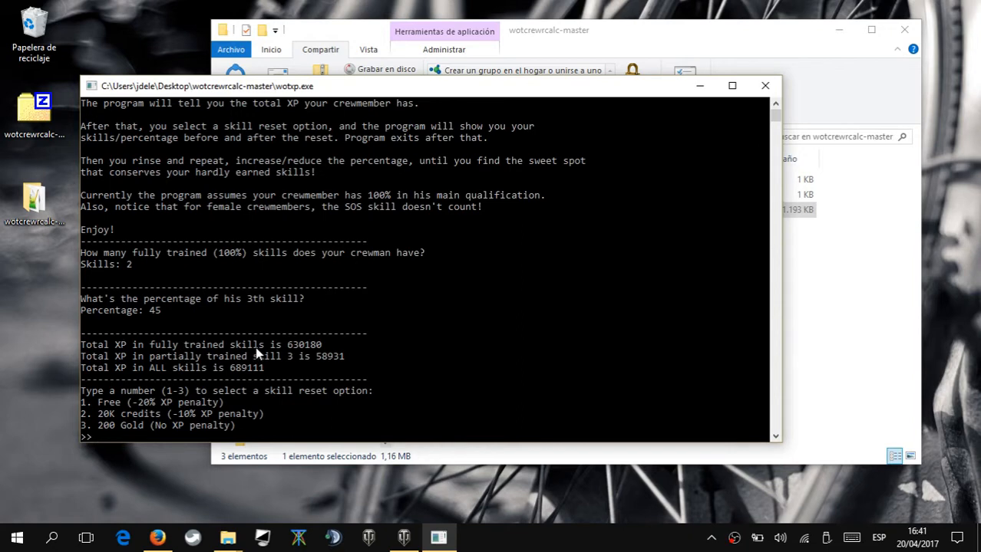
mouse_move(97, 365)
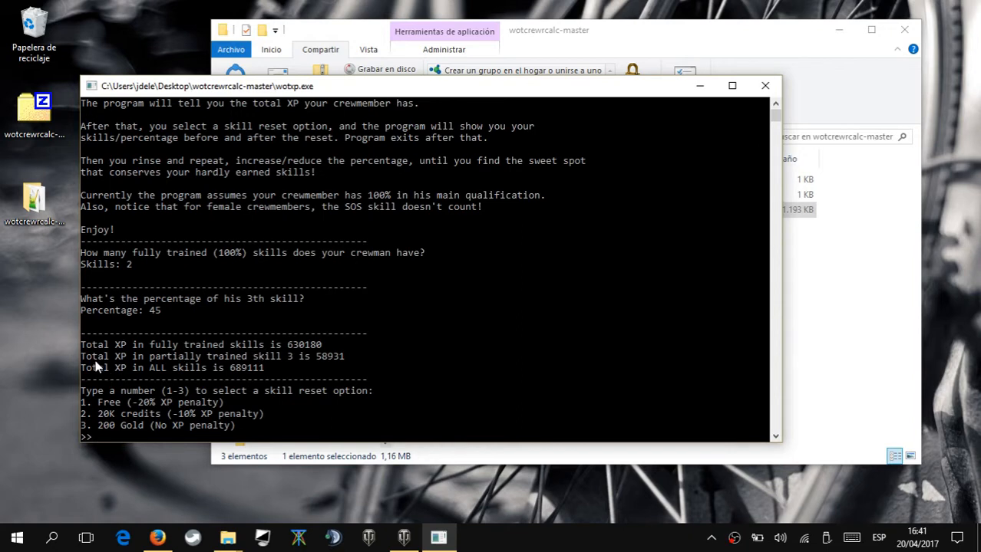
mouse_move(221, 367)
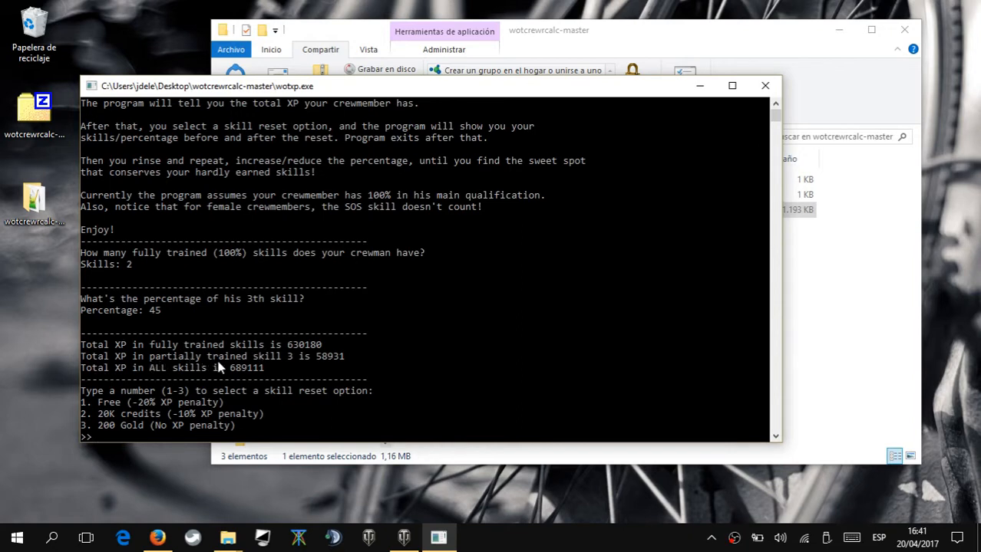
mouse_move(201, 377)
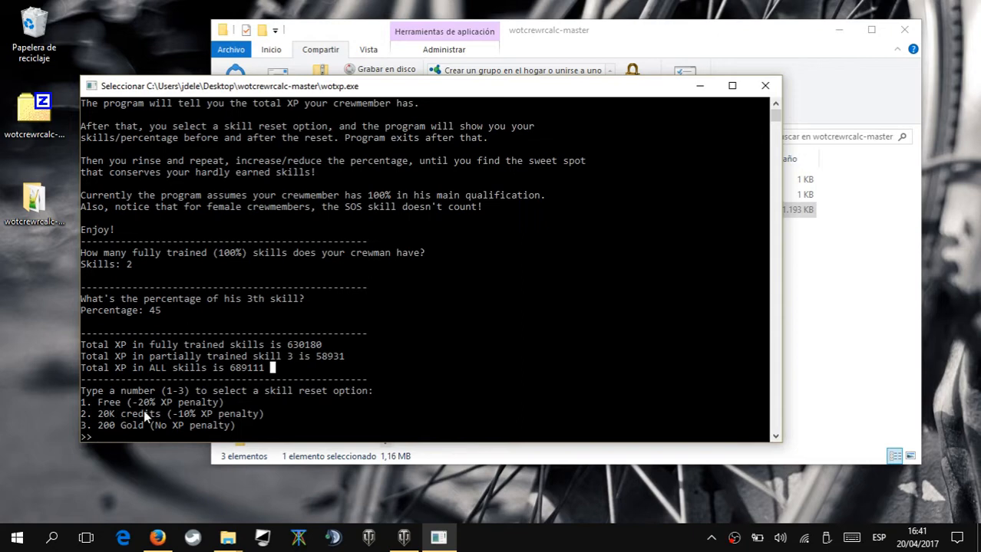
mouse_move(117, 422)
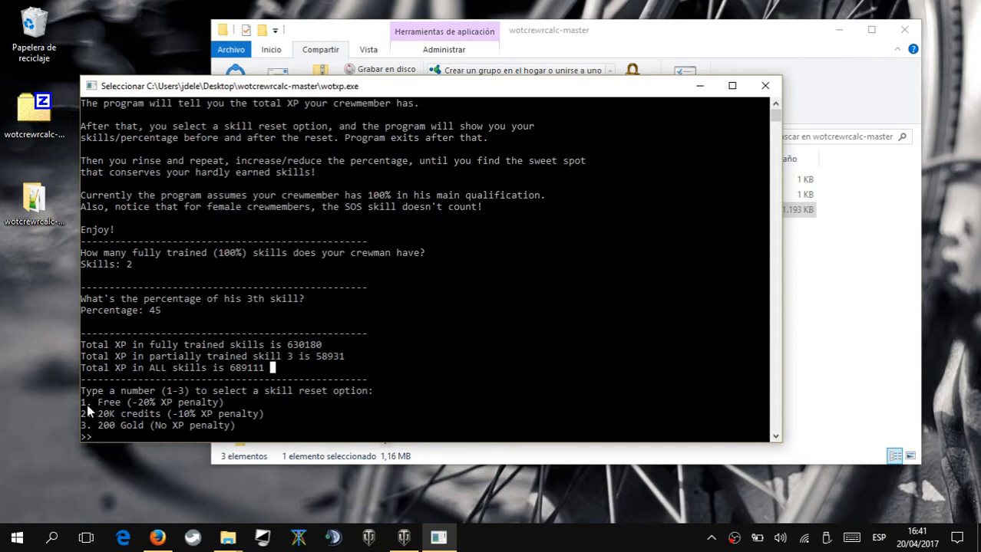
mouse_move(86, 432)
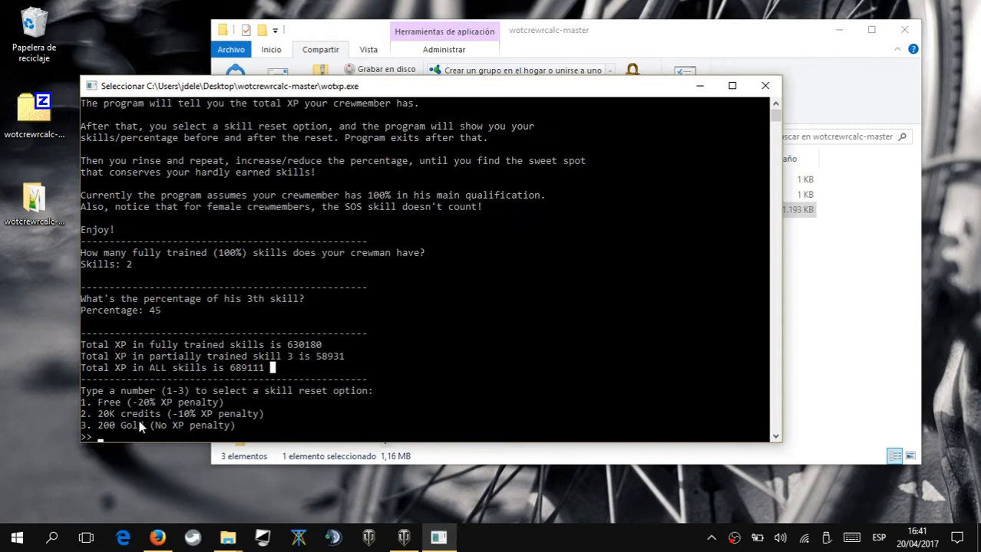
mouse_move(129, 433)
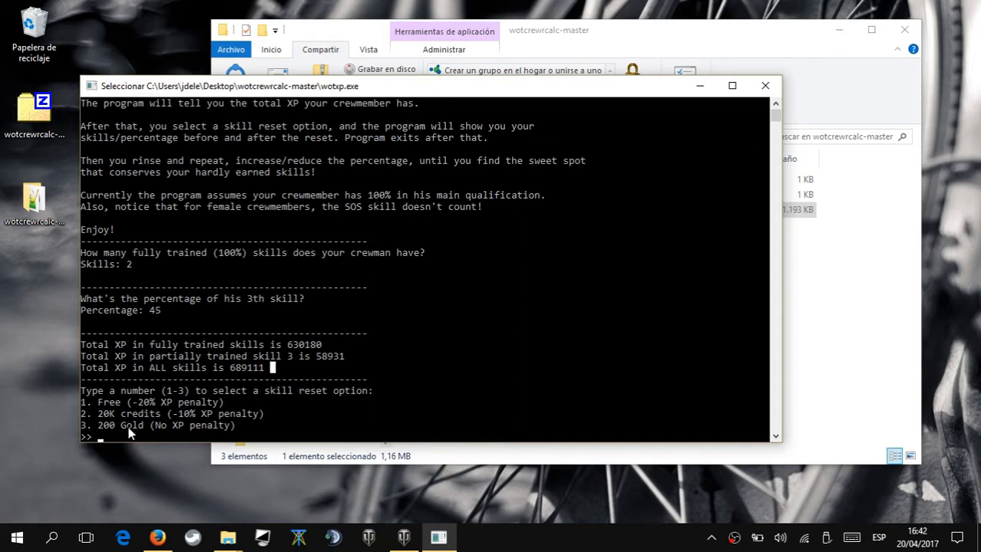
mouse_move(200, 473)
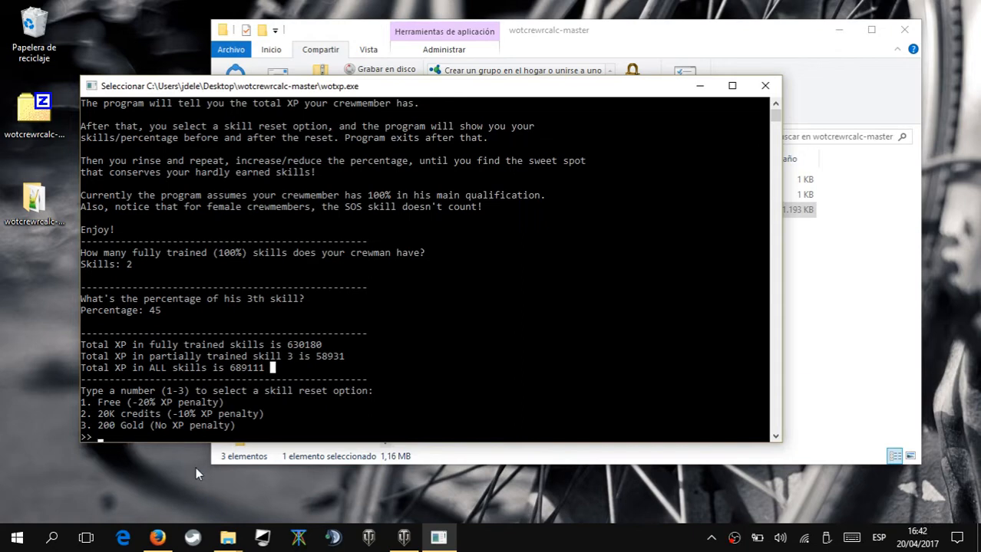
Step: Choose option 2 (20K credits), giving 1 complete skill and 90% partial
type("2")
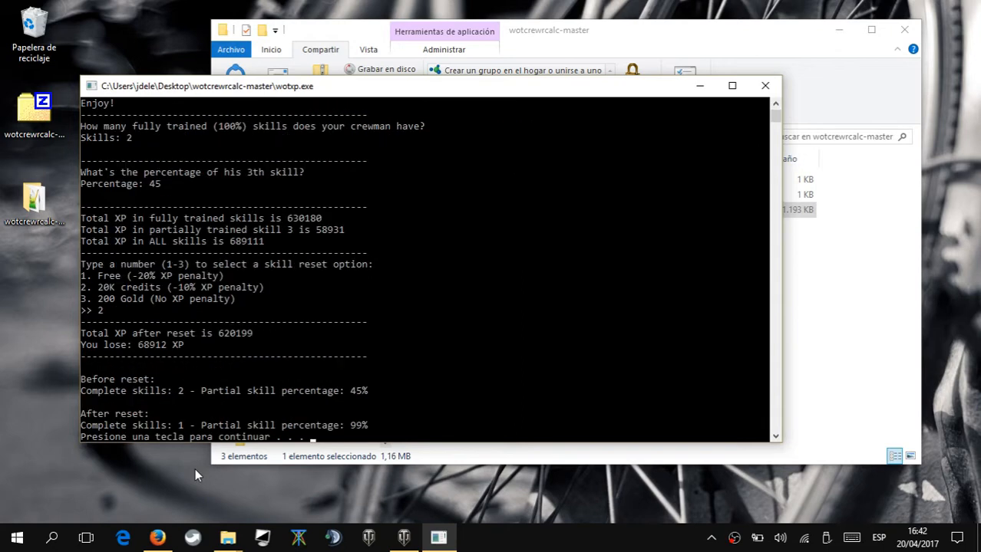
mouse_move(111, 351)
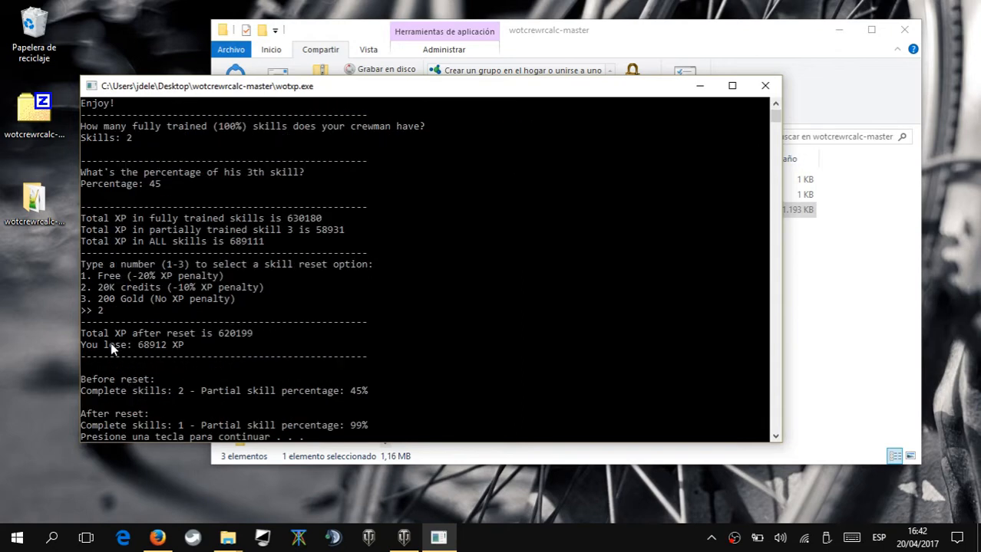
mouse_move(242, 344)
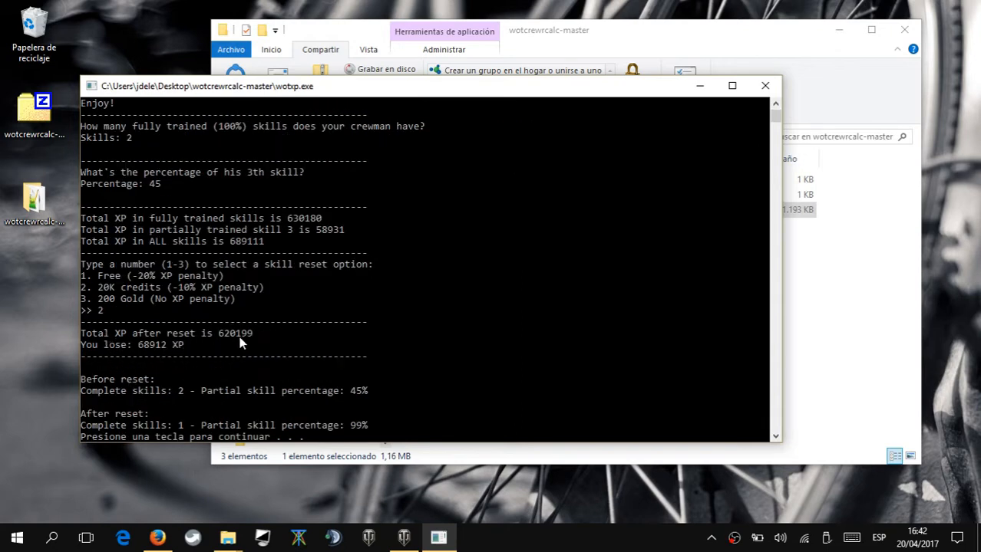
mouse_move(142, 358)
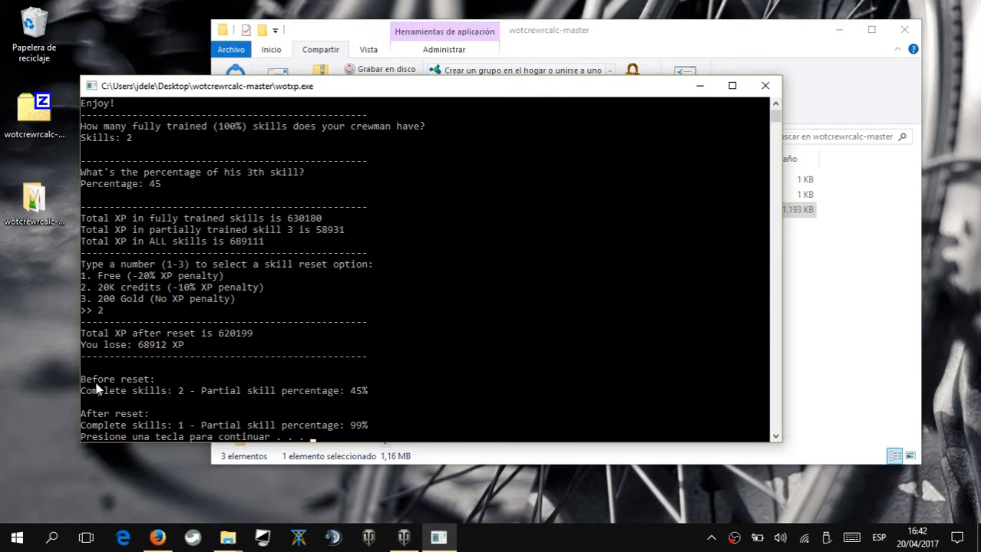
mouse_move(354, 405)
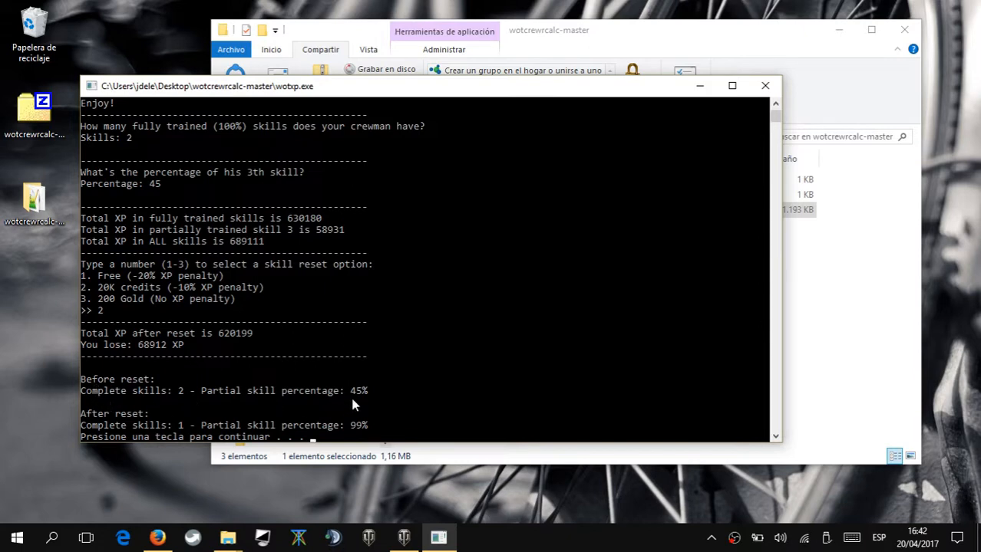
mouse_move(146, 391)
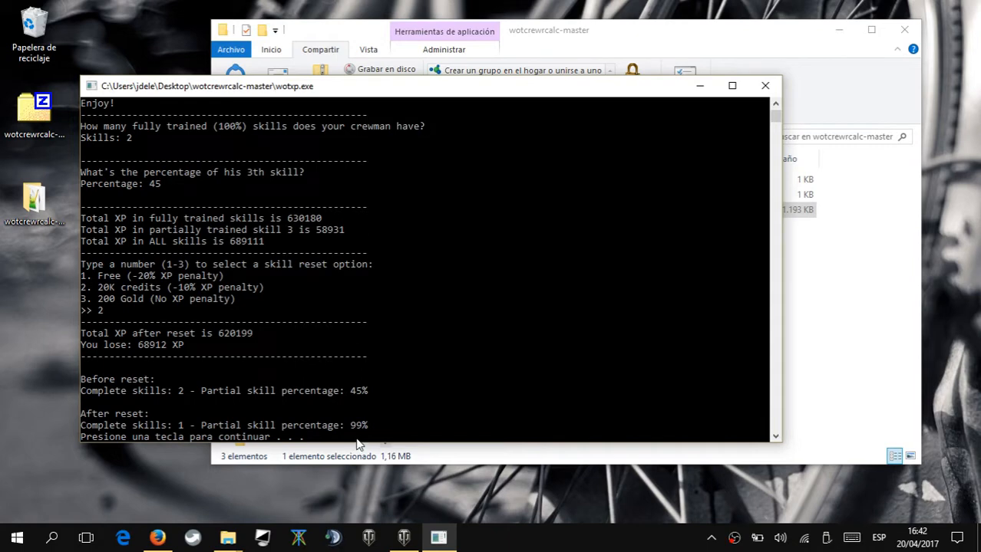
mouse_move(376, 434)
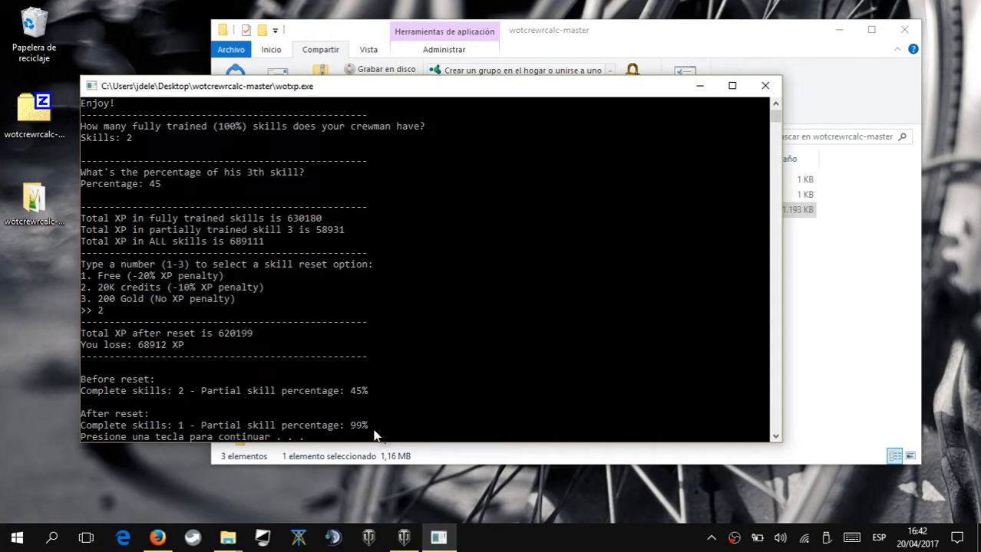
mouse_move(360, 428)
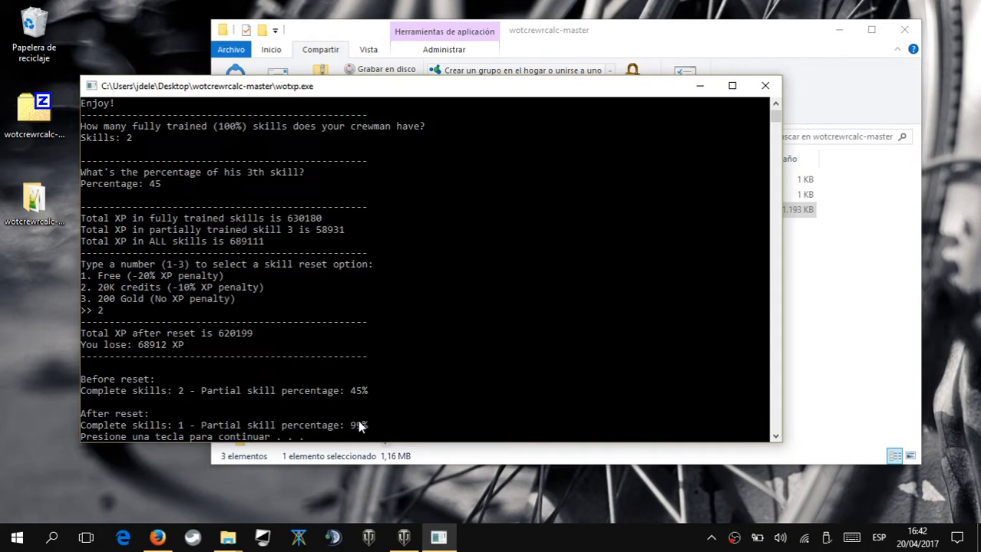
Step: Rerun with 2 skills at 55% and option 2, yielding 2 complete skills and 30% partial
key("enter")
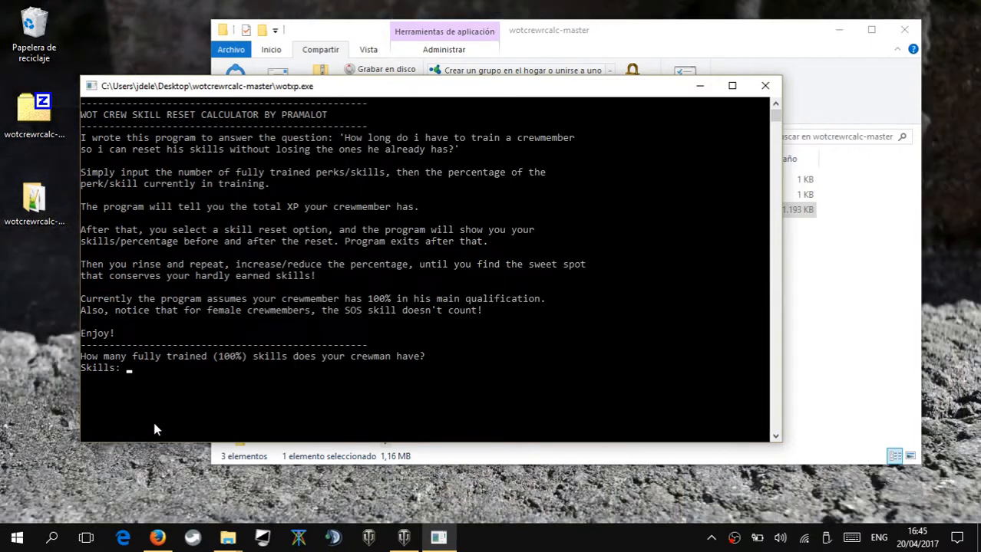
type("2")
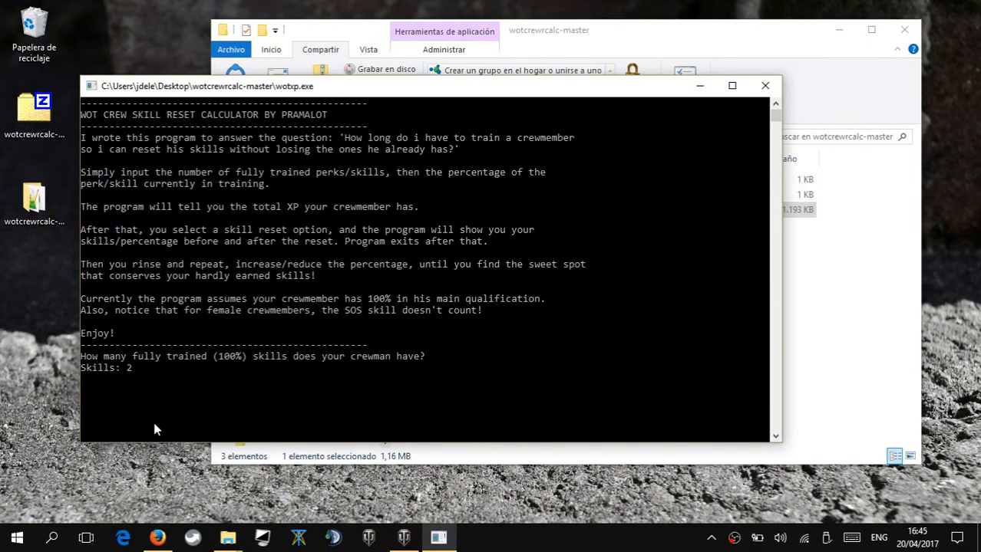
key("Enter")
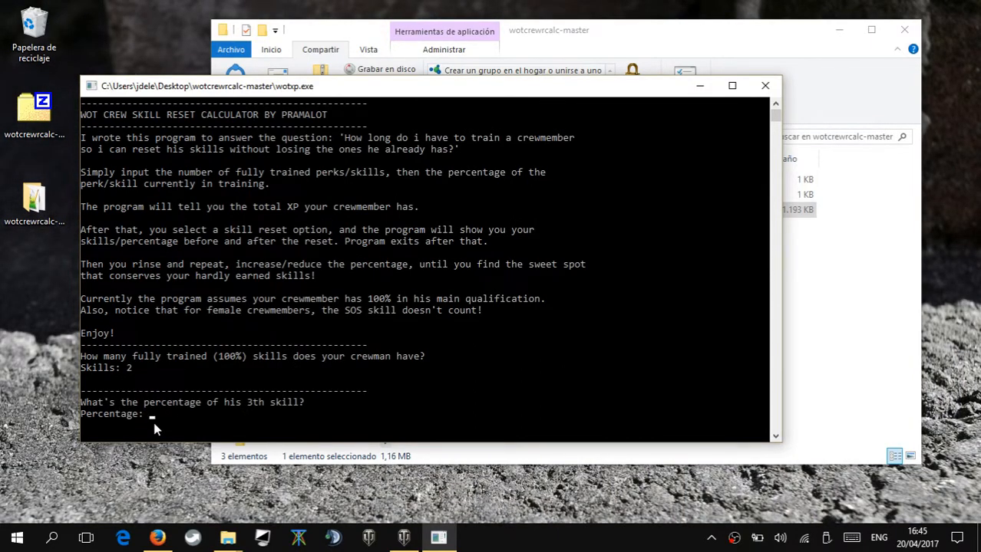
type("55")
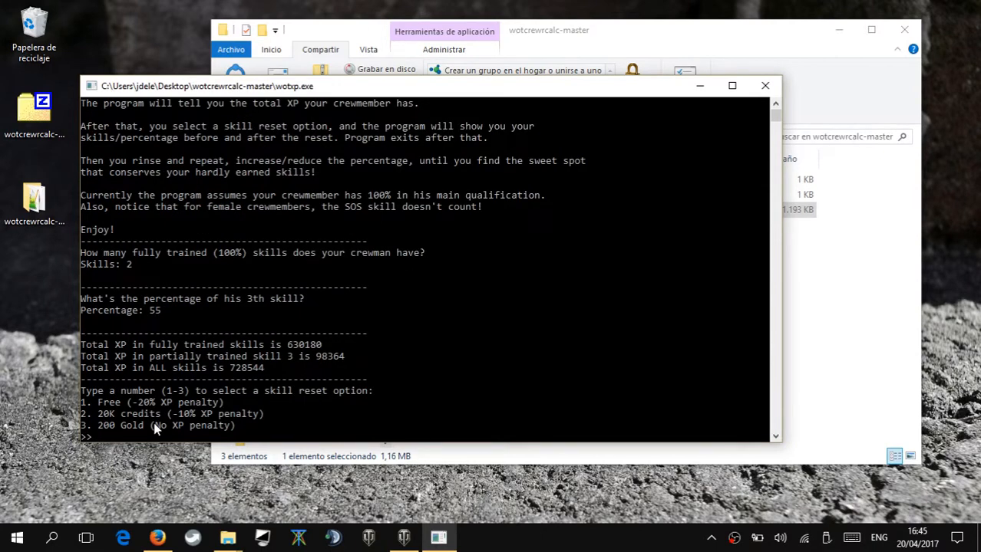
type("2")
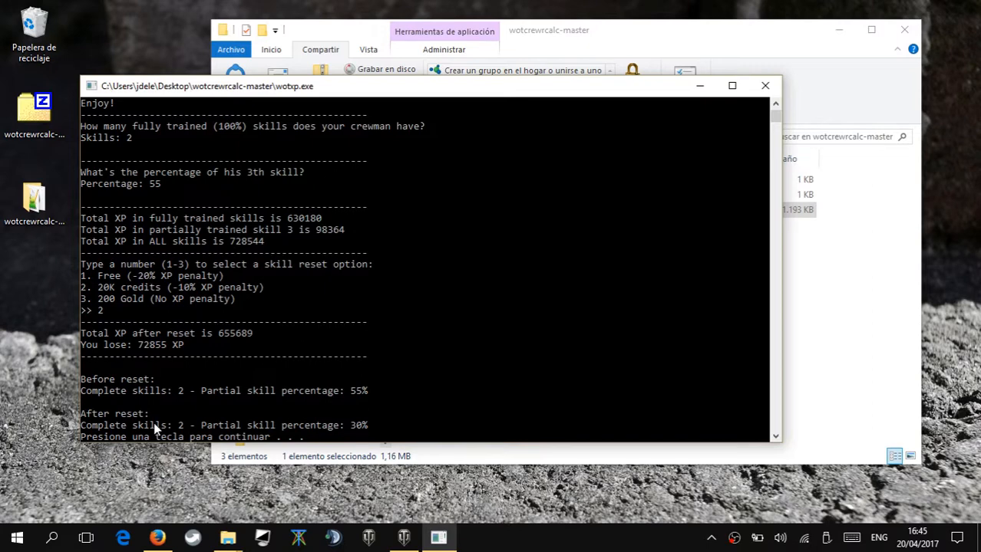
mouse_move(182, 417)
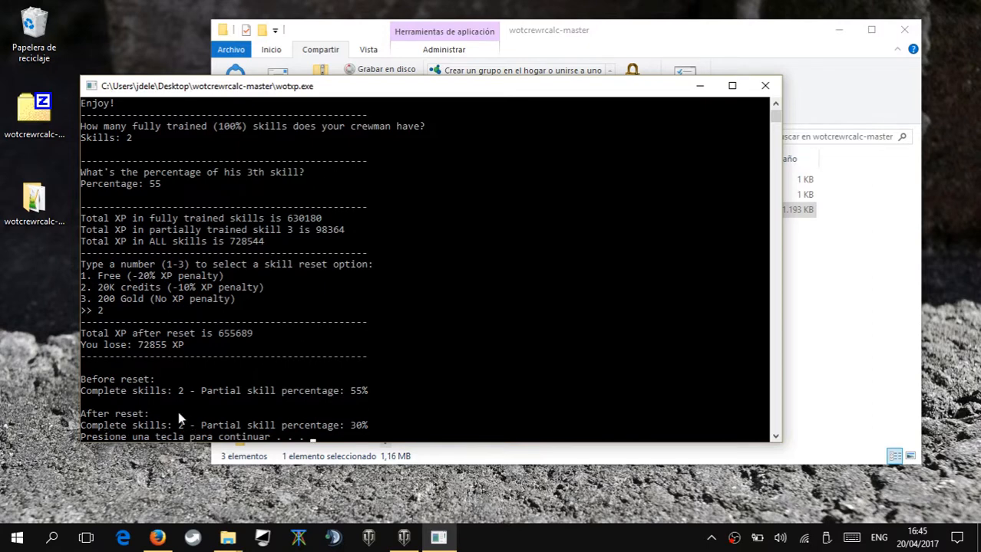
mouse_move(353, 428)
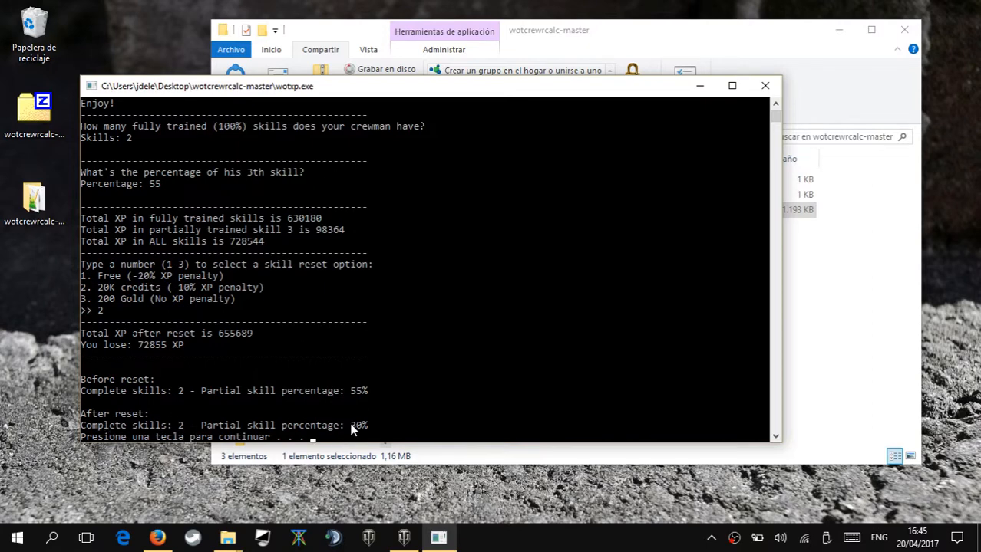
mouse_move(347, 427)
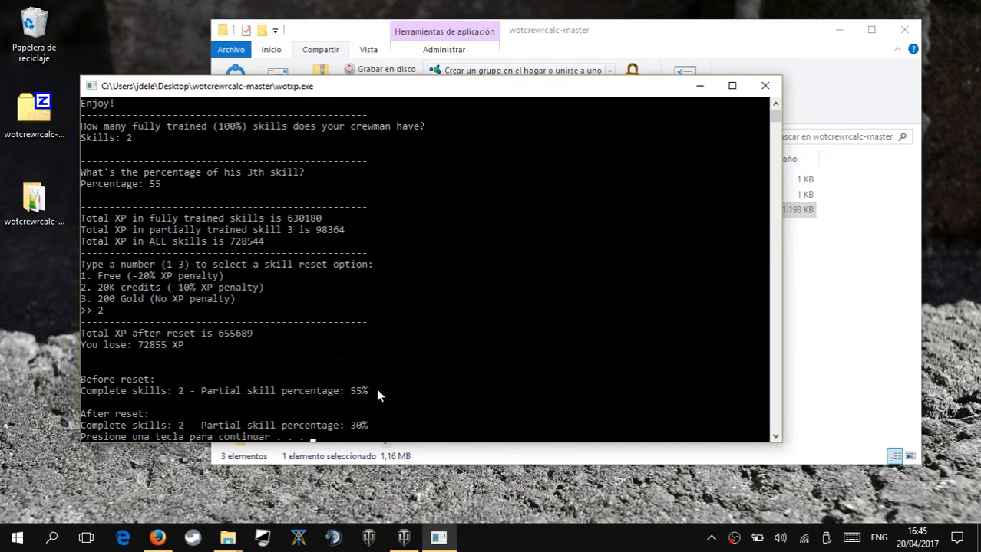
mouse_move(356, 381)
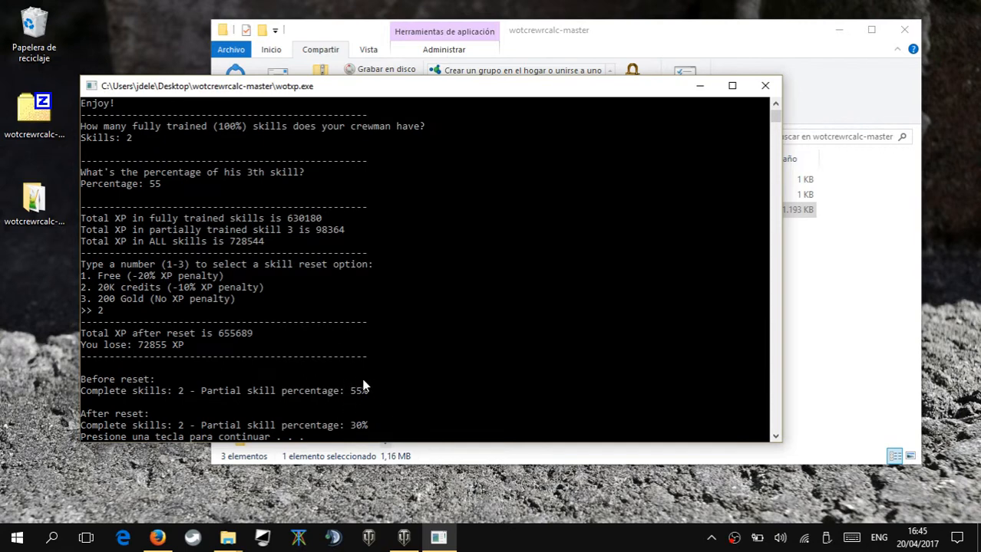
Step: Relaunch wotsp.exe and enter 2 skills at 50% for the 20K-credit reset comparison
left_click(764, 86)
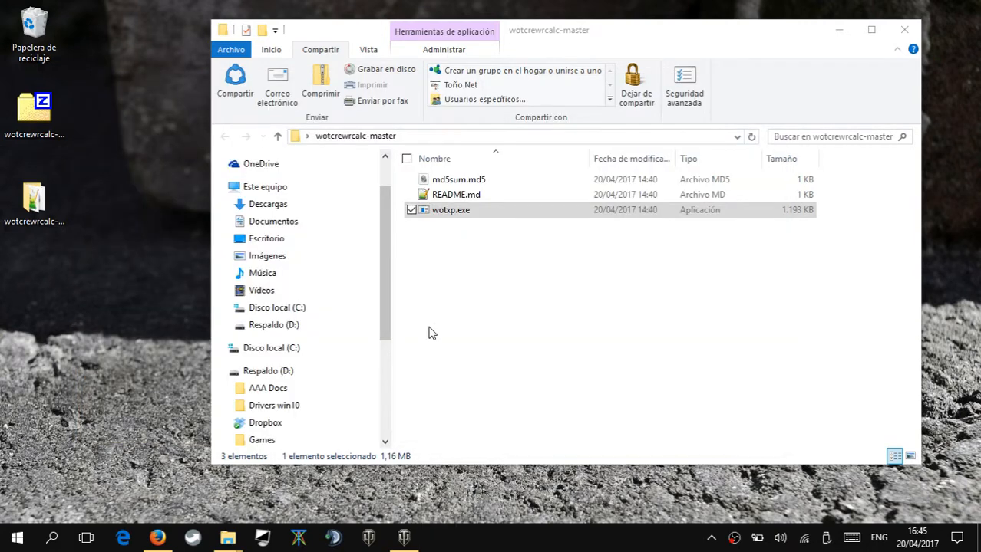
double_click(445, 209)
type("2")
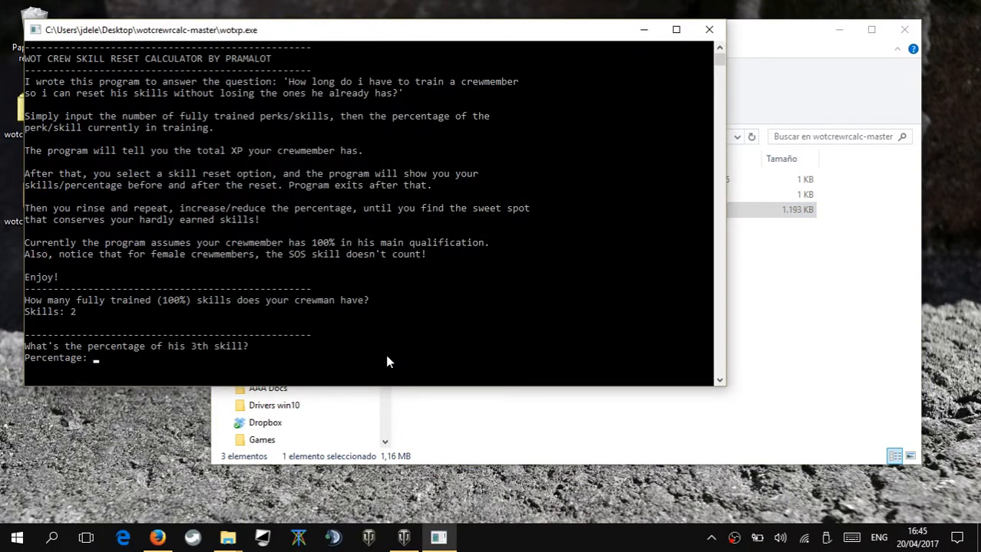
type("50")
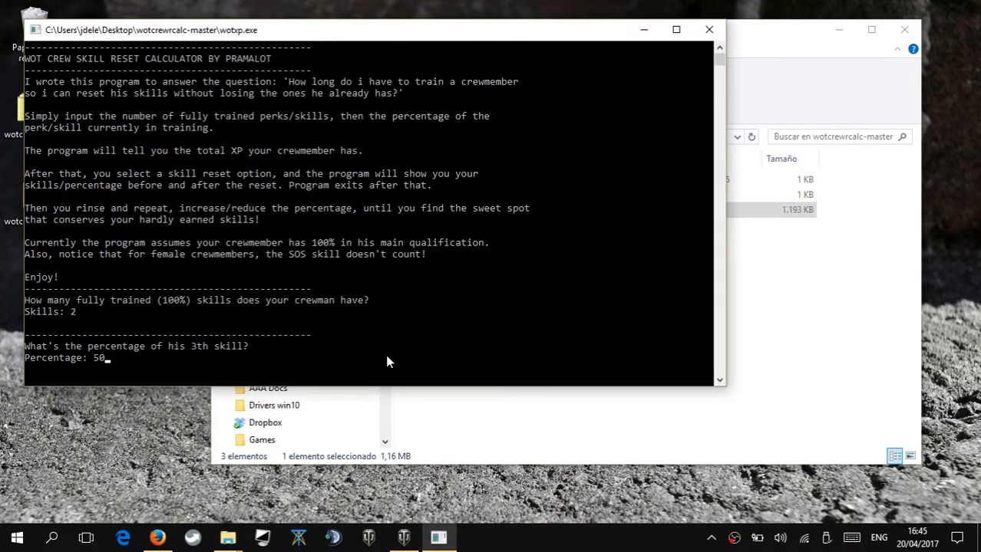
key("enter")
type("2")
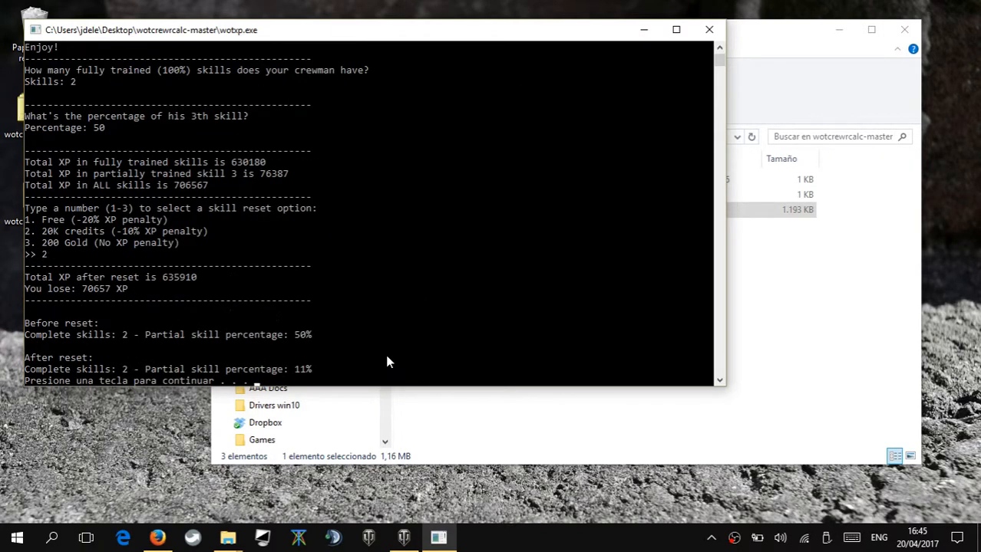
mouse_move(324, 373)
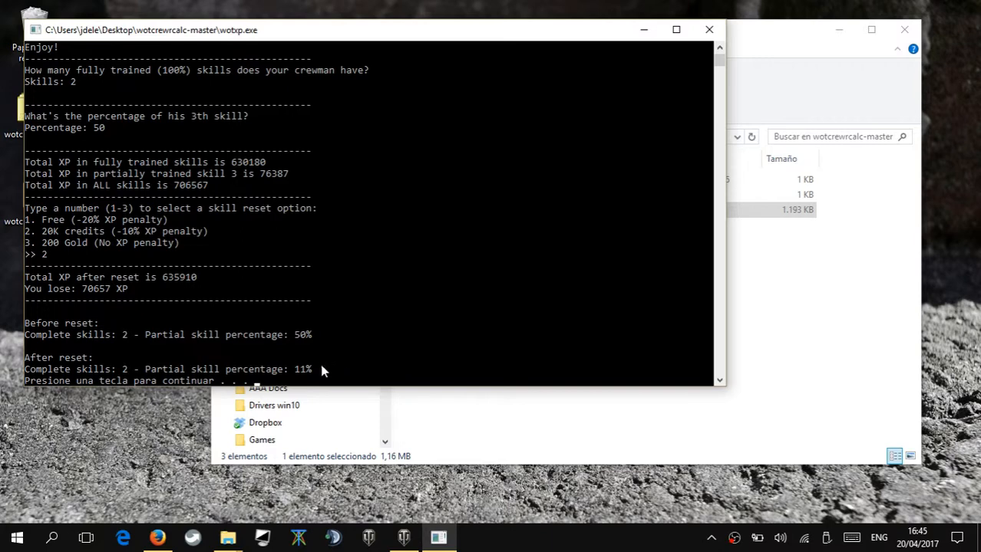
mouse_move(293, 364)
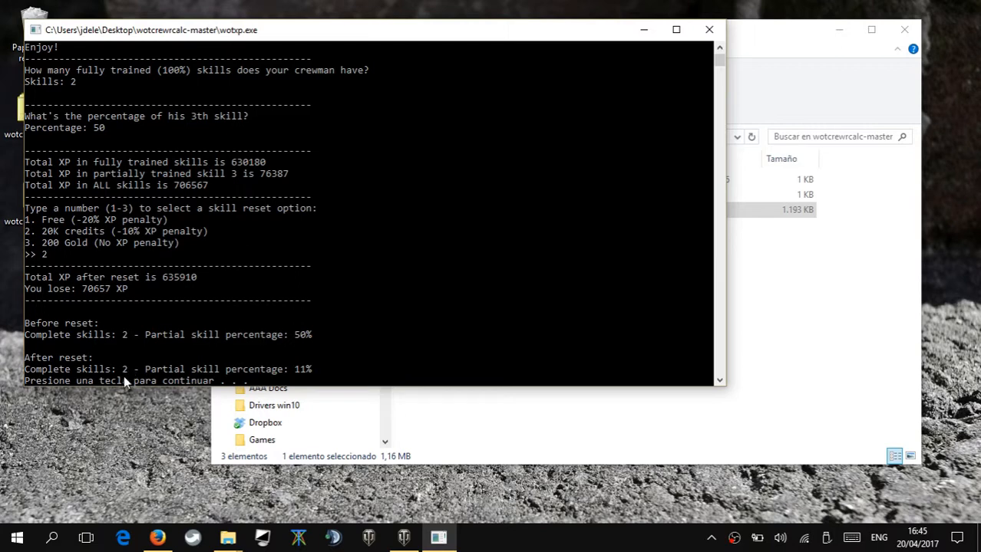
mouse_move(519, 325)
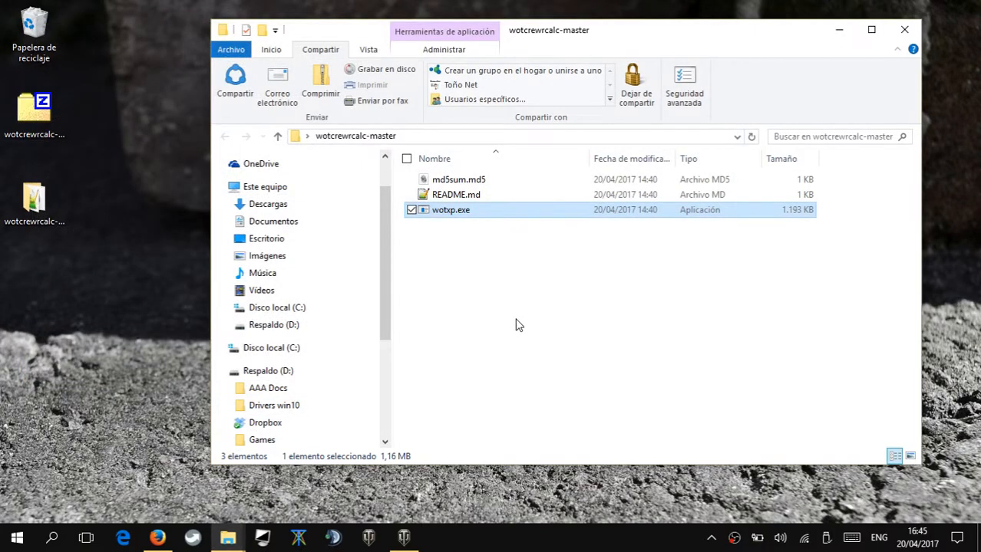
mouse_move(451, 215)
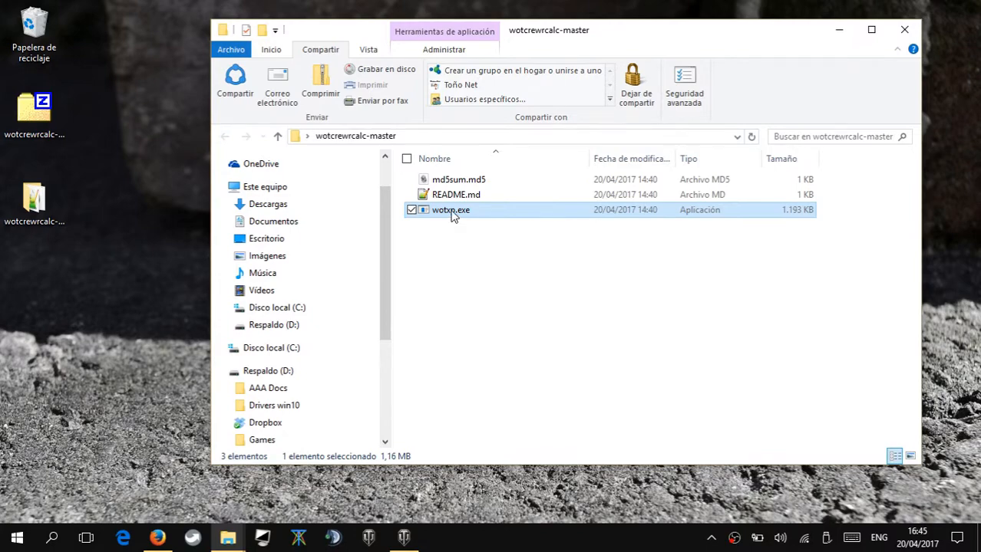
Step: Run 2 skills at 49% with option 2, leaving 2 complete skills and 5% partial
double_click(448, 209)
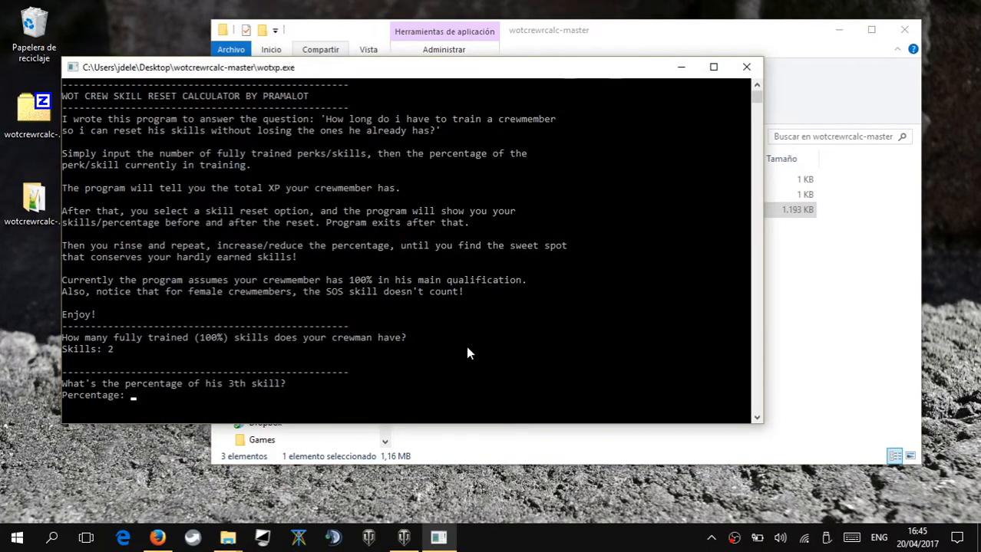
type("49")
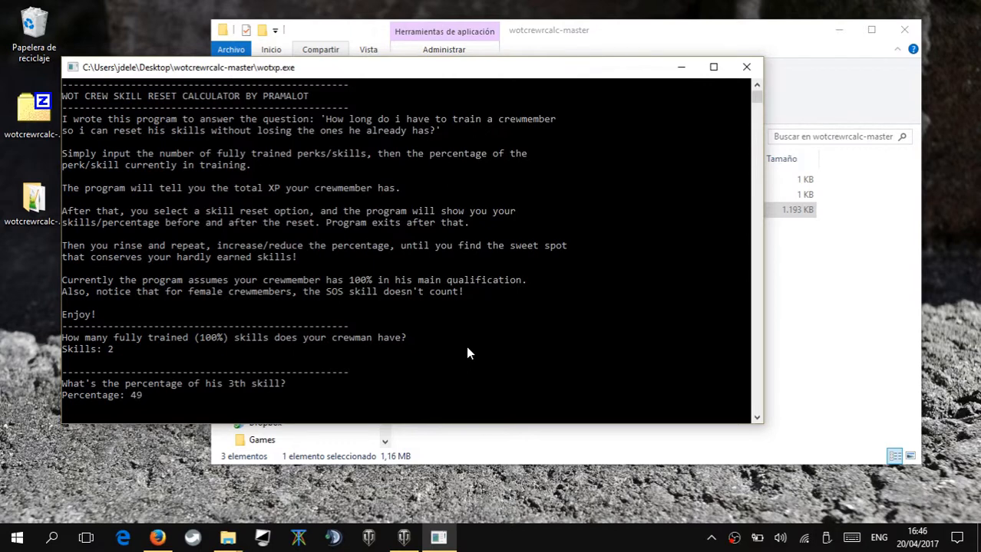
type("2")
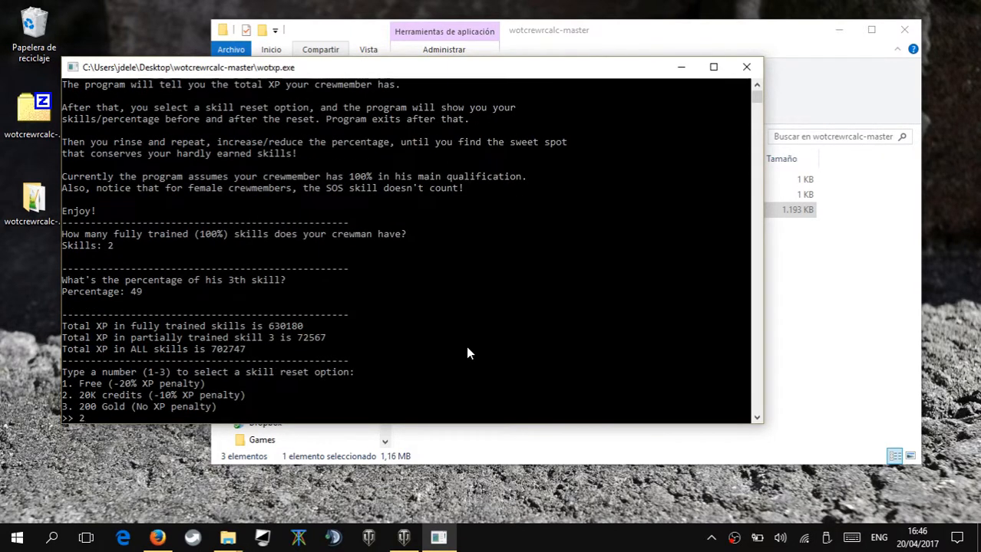
key("enter")
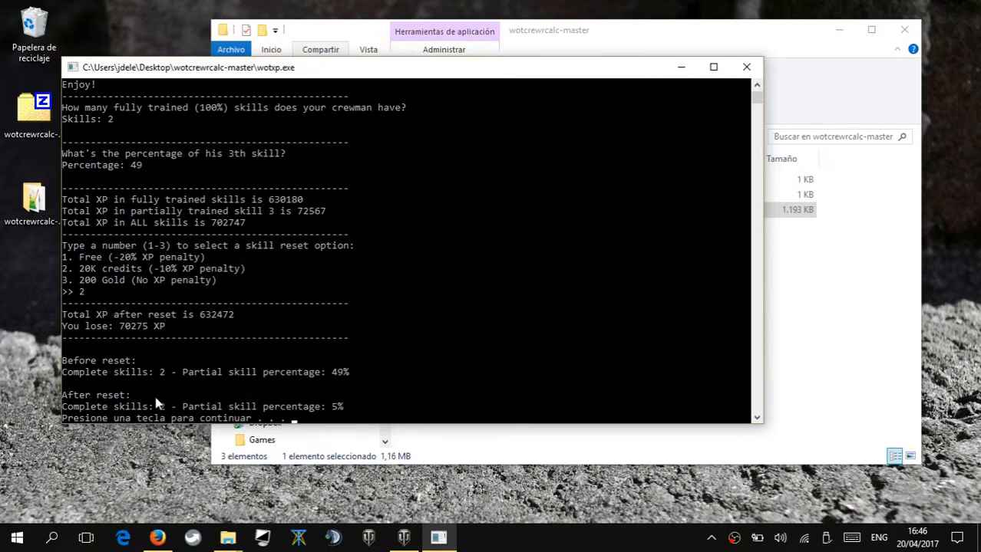
mouse_move(350, 421)
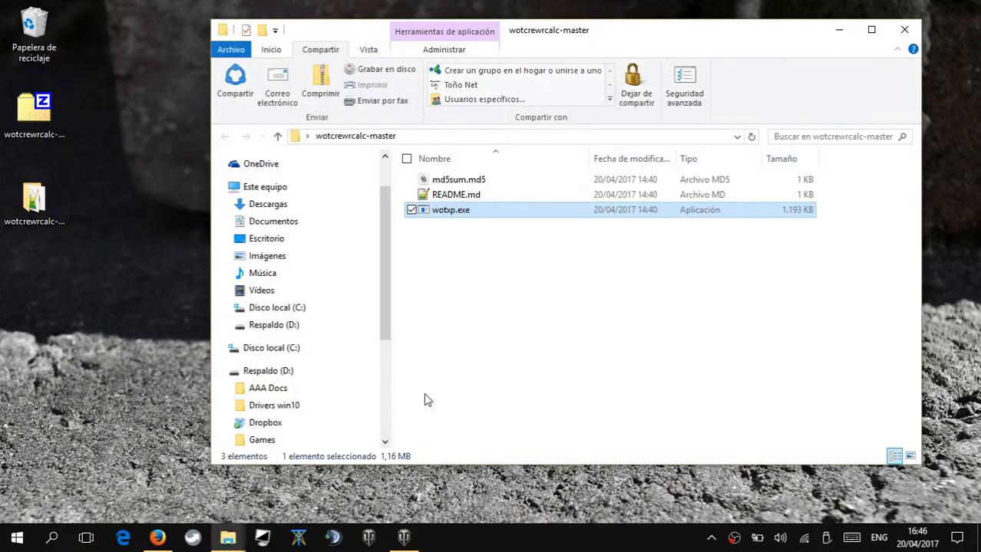
Step: Relaunch and enter 2 skills at 48% to compare against the 49% result
double_click(445, 209)
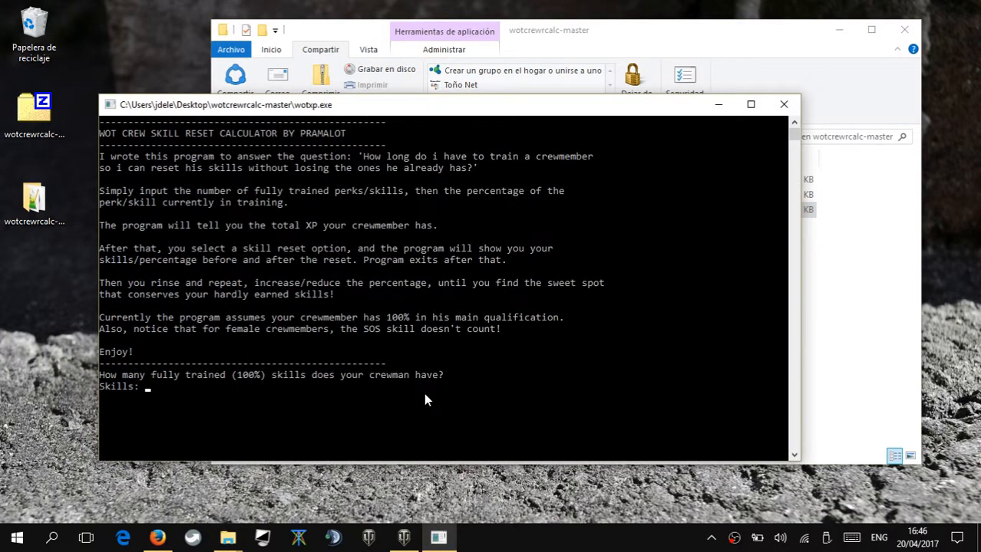
type("2")
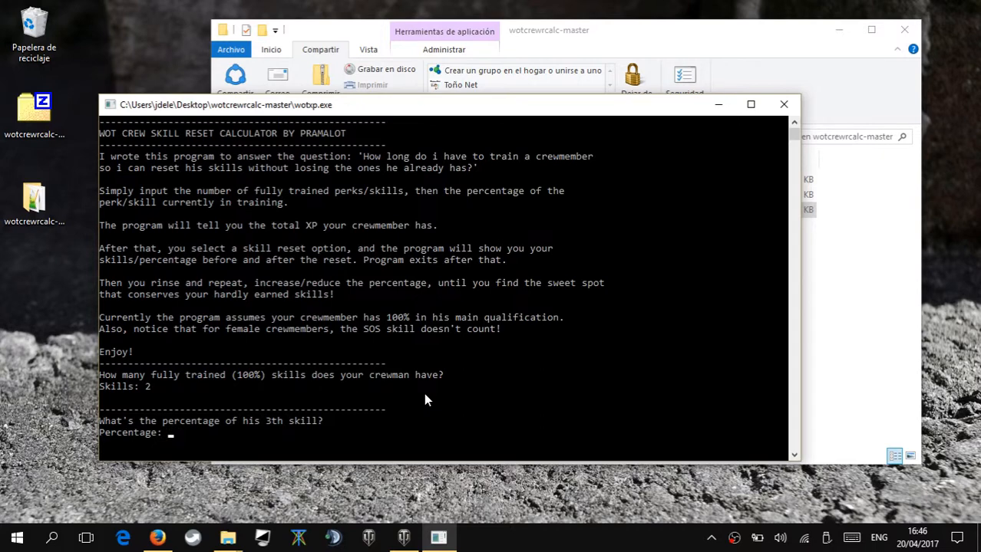
type("48")
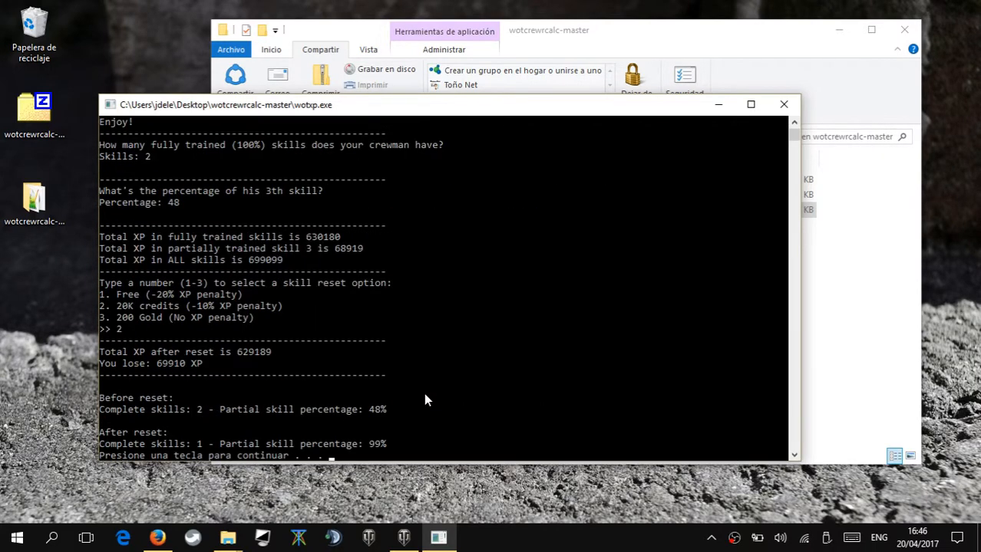
mouse_move(194, 442)
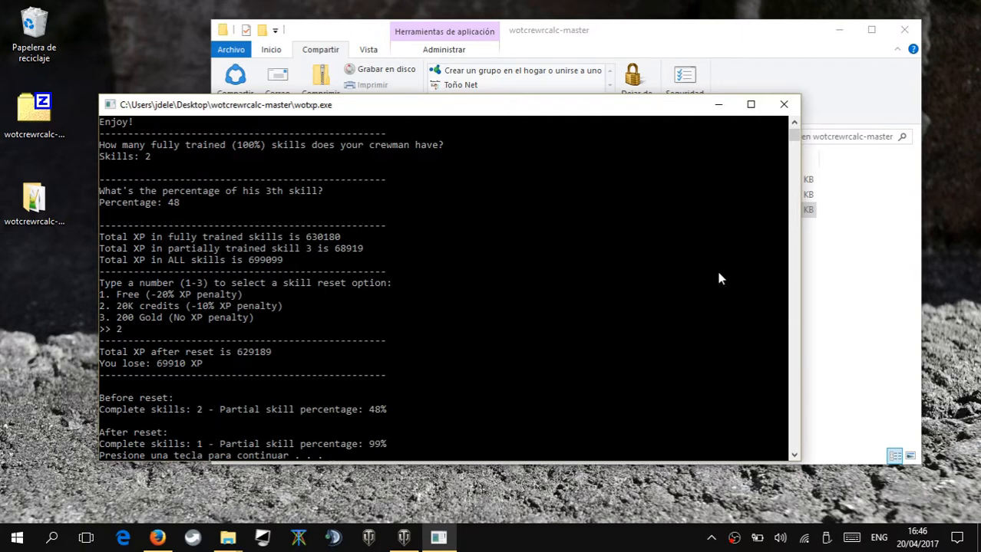
mouse_move(681, 294)
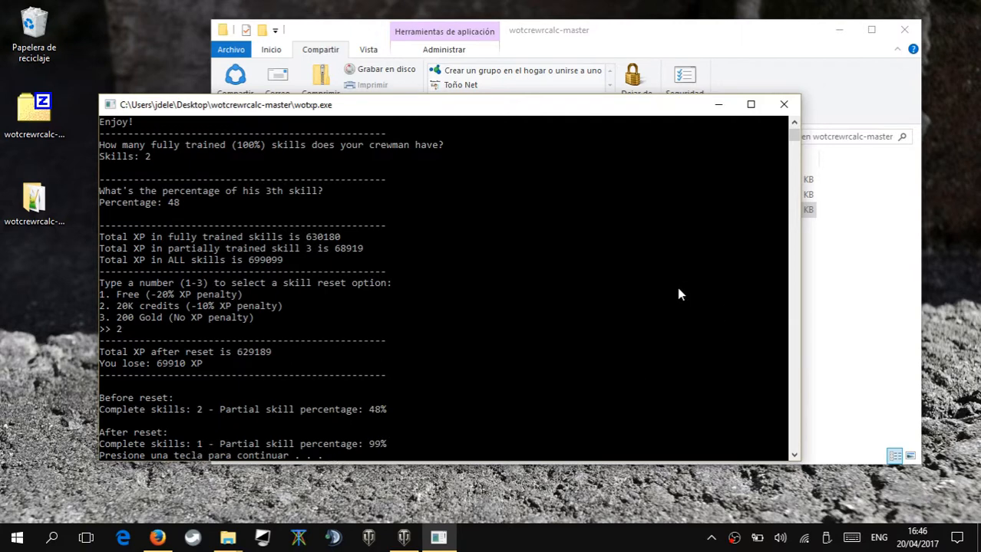
mouse_move(669, 296)
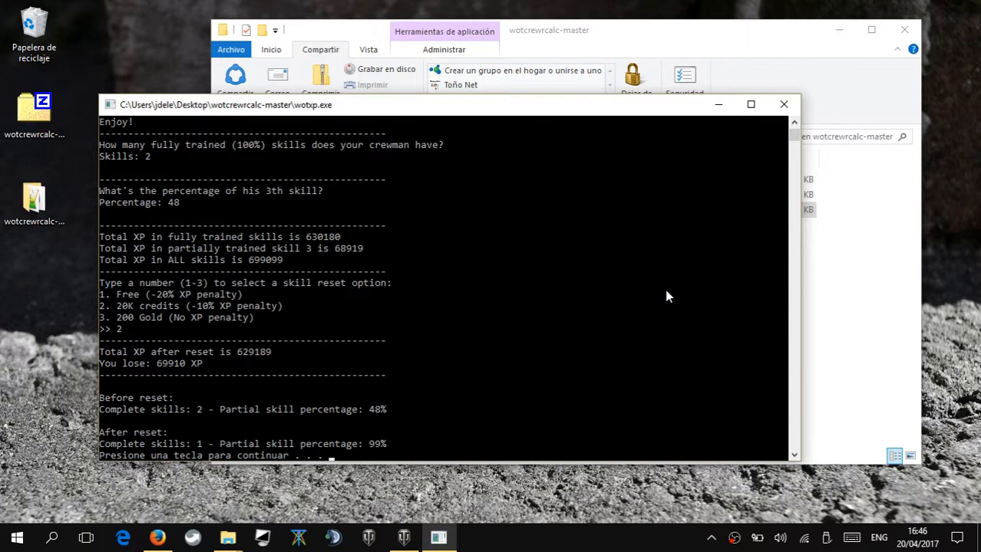